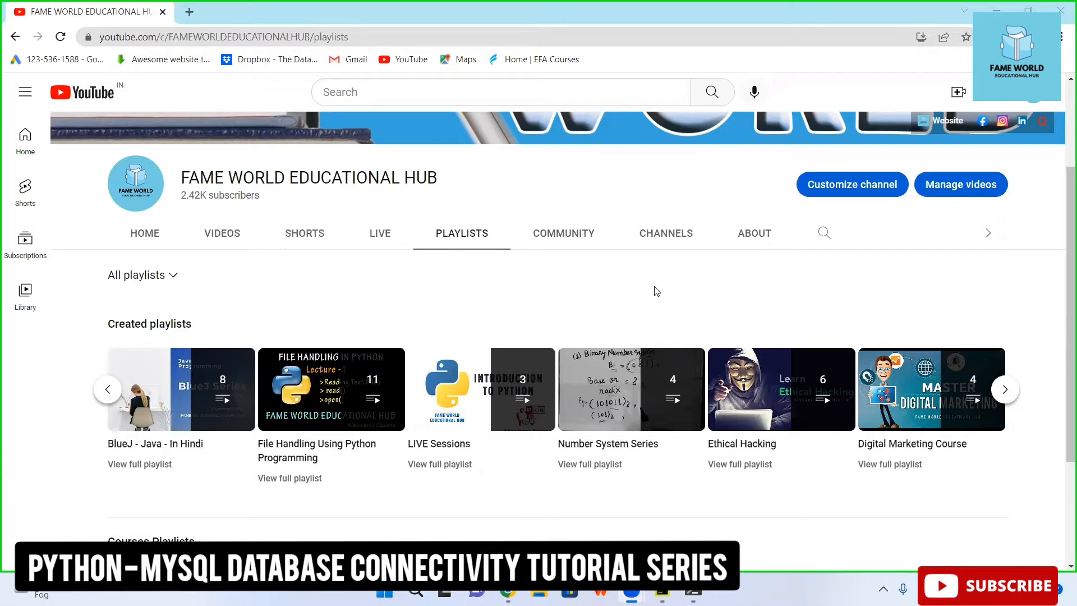
Step: Scroll through the channel's created and course playlists, then switch to PyCharm's python_mysql project
scroll(down, 3)
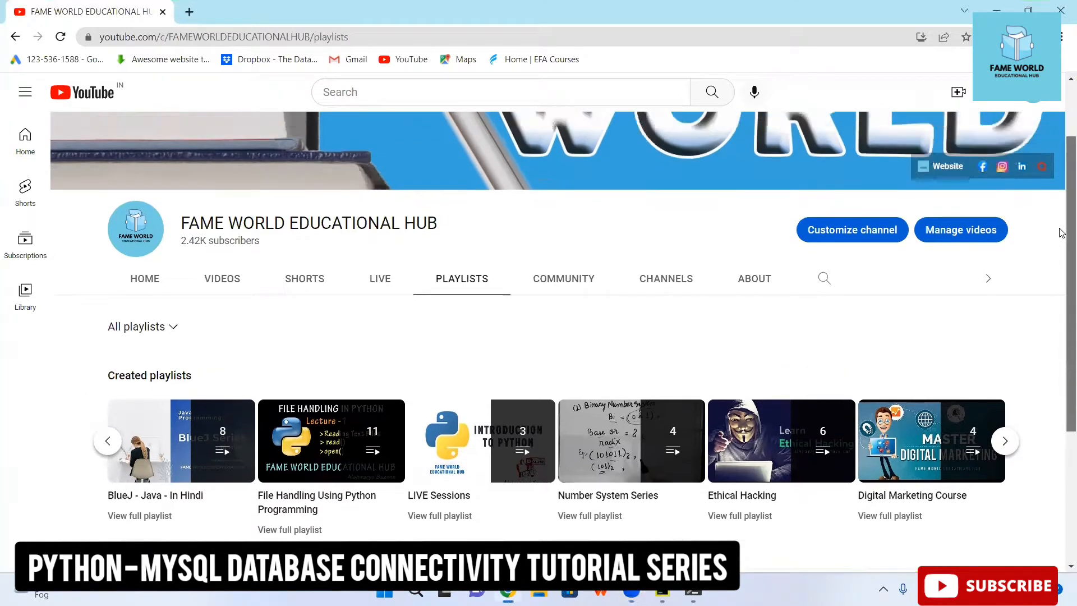
scroll(down, 3)
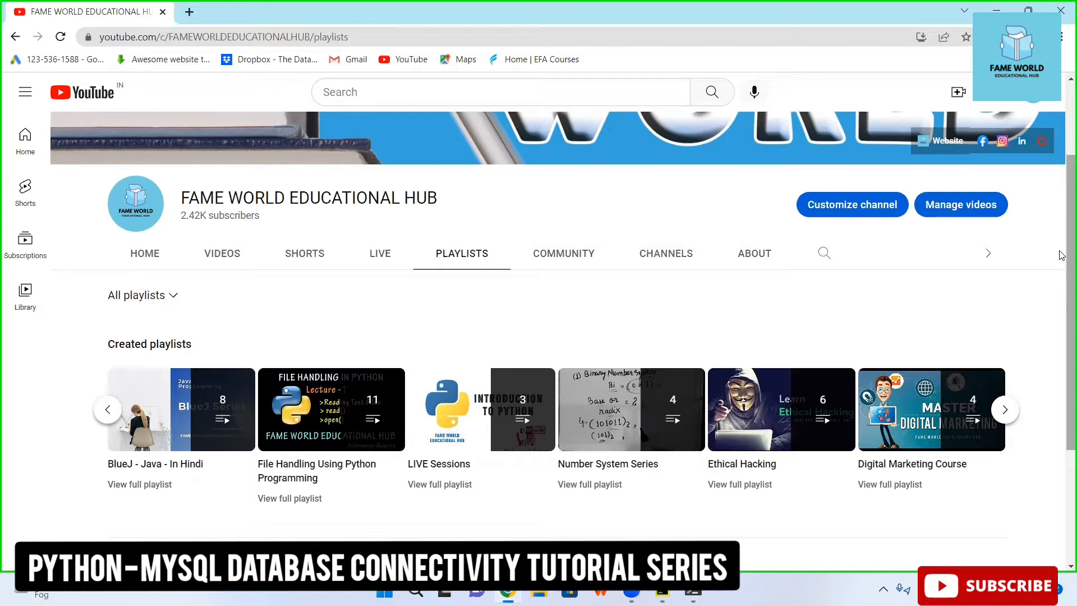
scroll(down, 3)
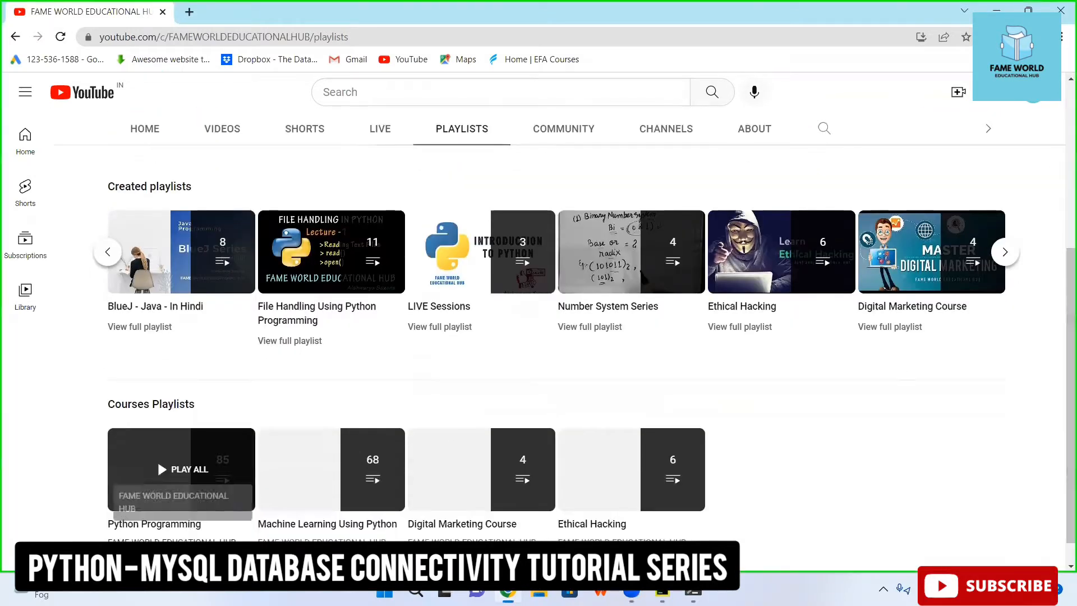
click(180, 469)
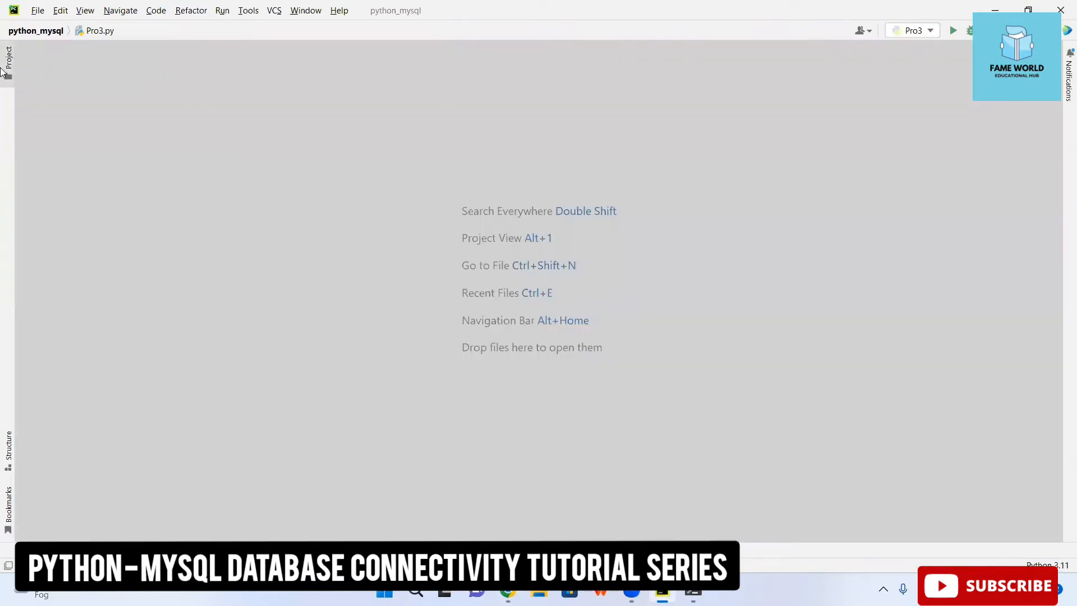
Step: Open Pro4.py and add the comment '#insert records into database using python code'
click(8, 62)
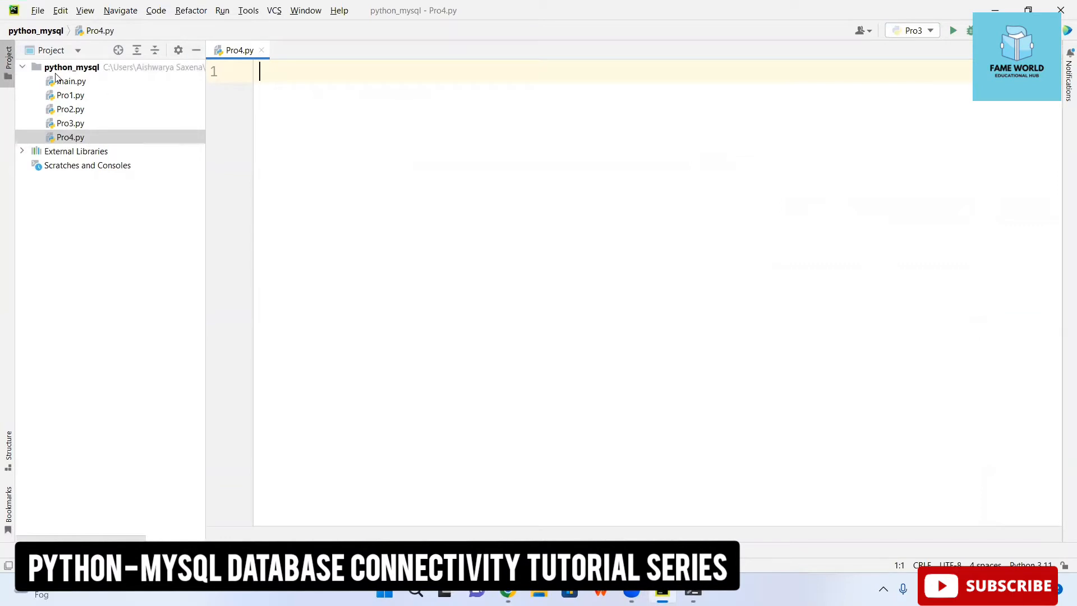
text(#)
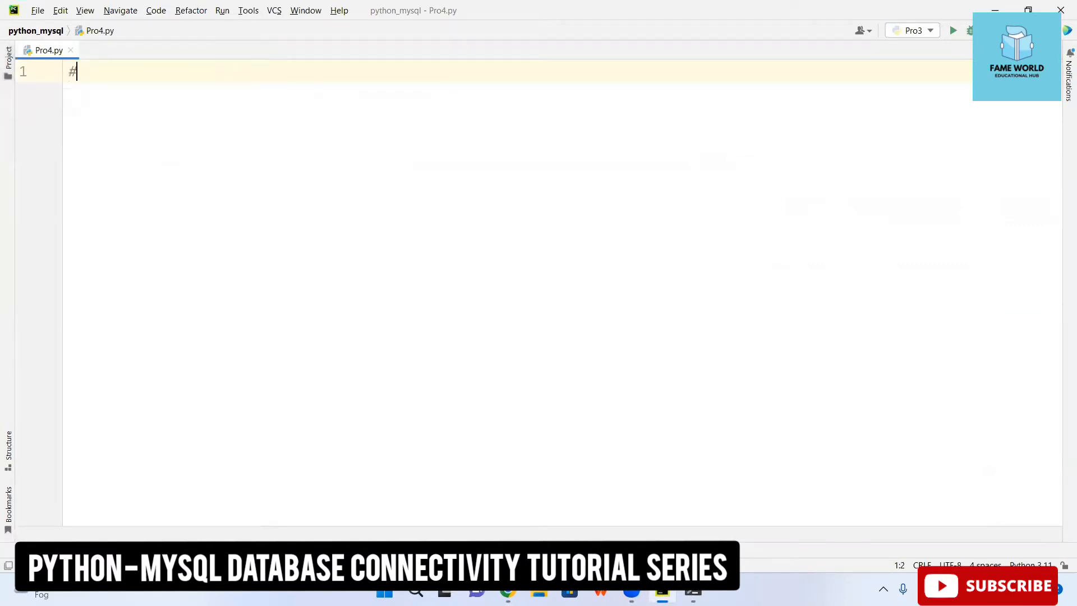
text(insert records)
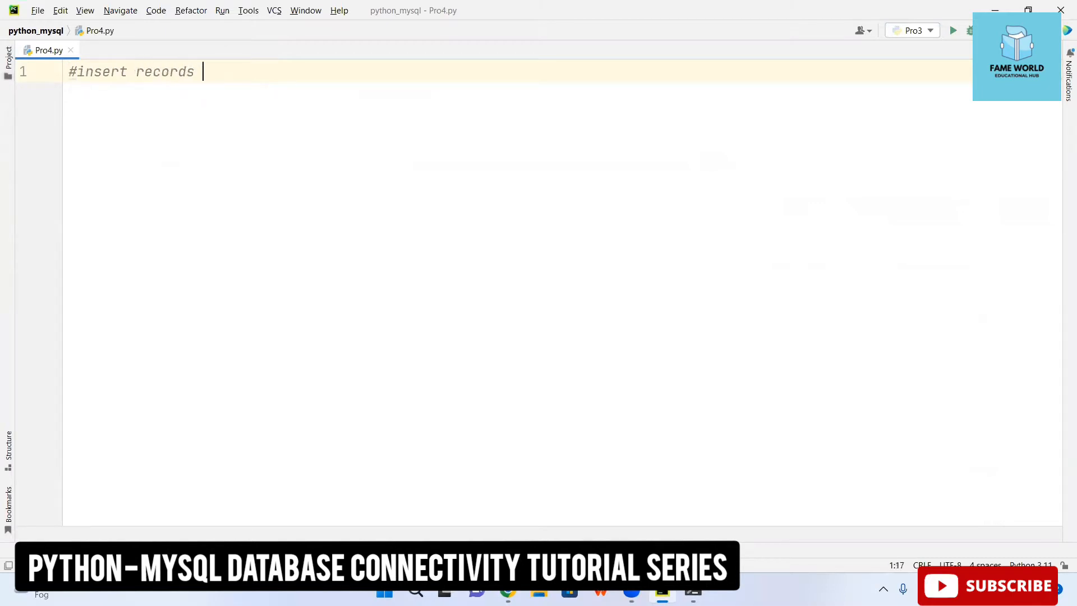
text(into database using p)
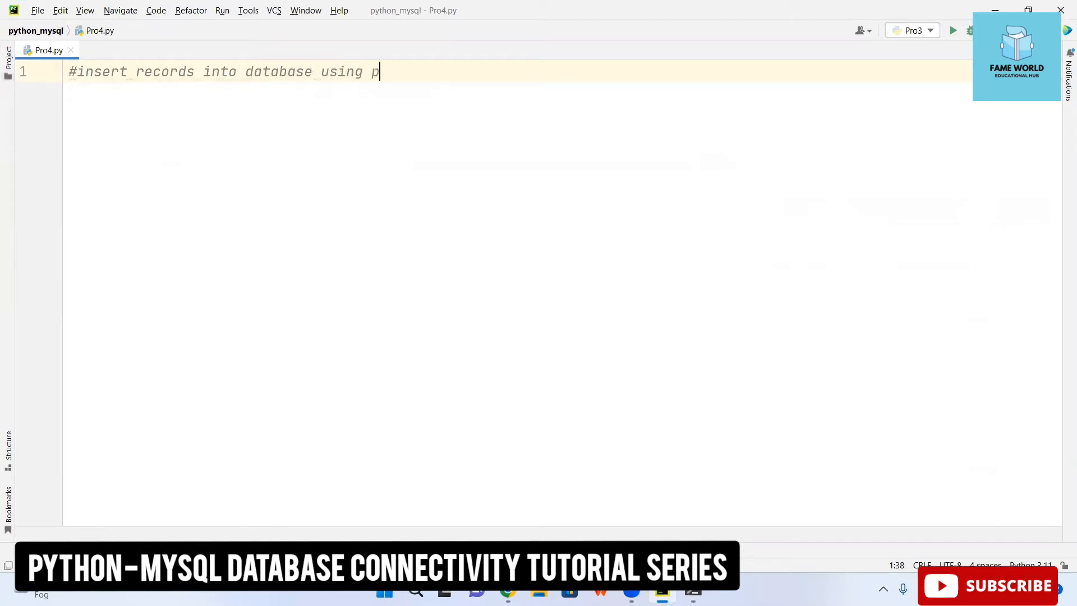
key(enter)
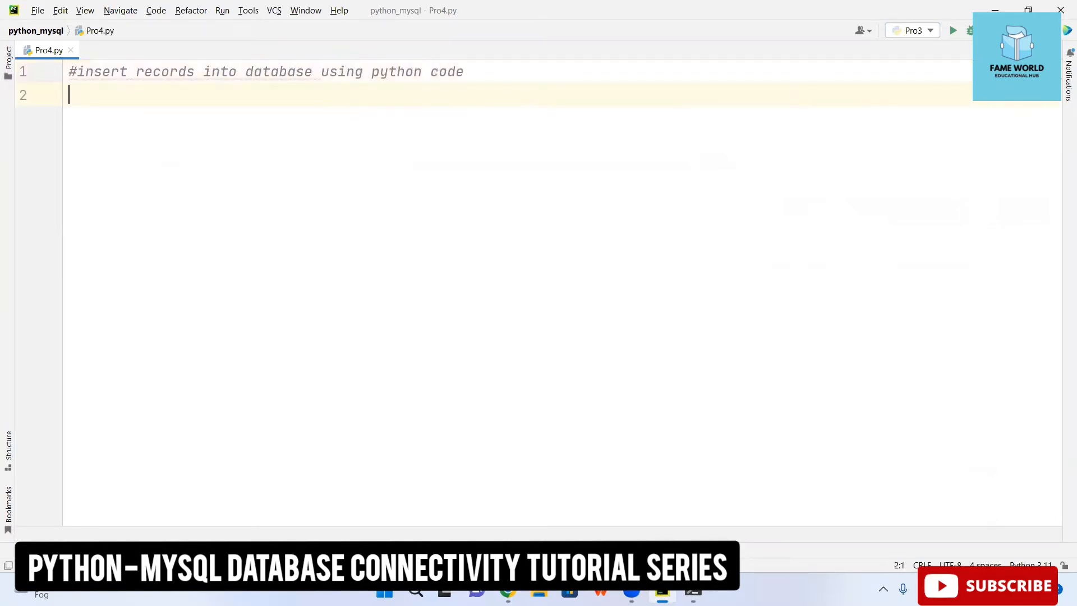
Step: Import mysql.connector and start the mydb = mysql.connector.connect() call
text(import)
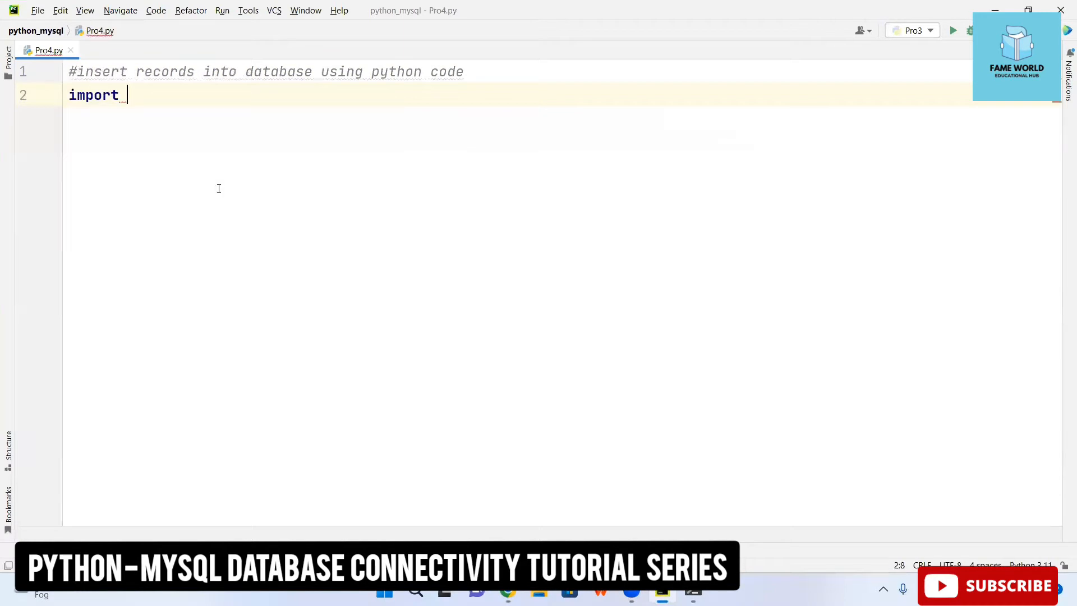
text(mysql.co)
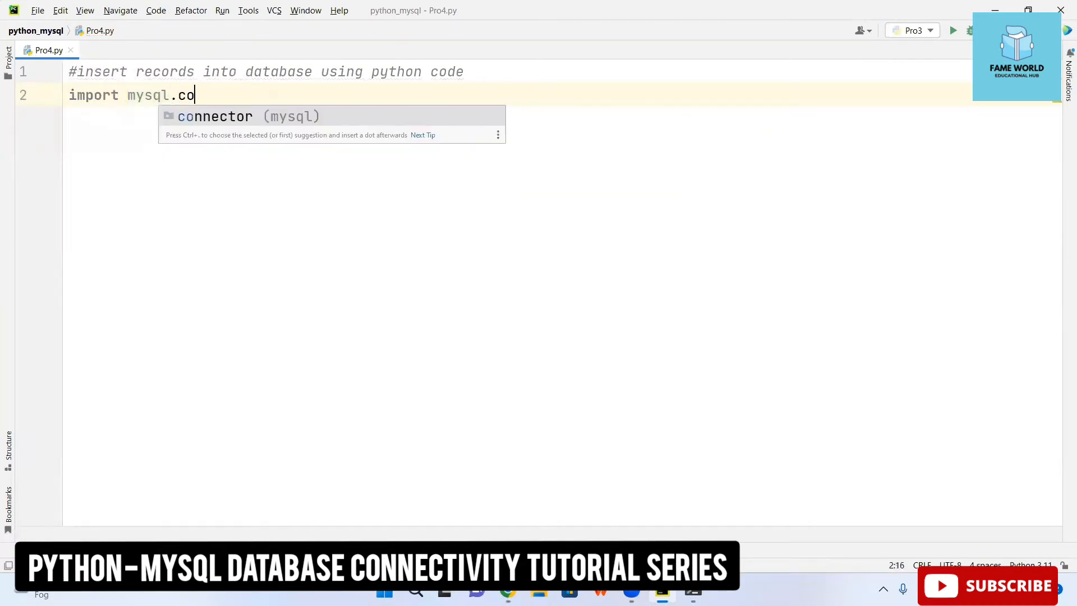
key(Tab)
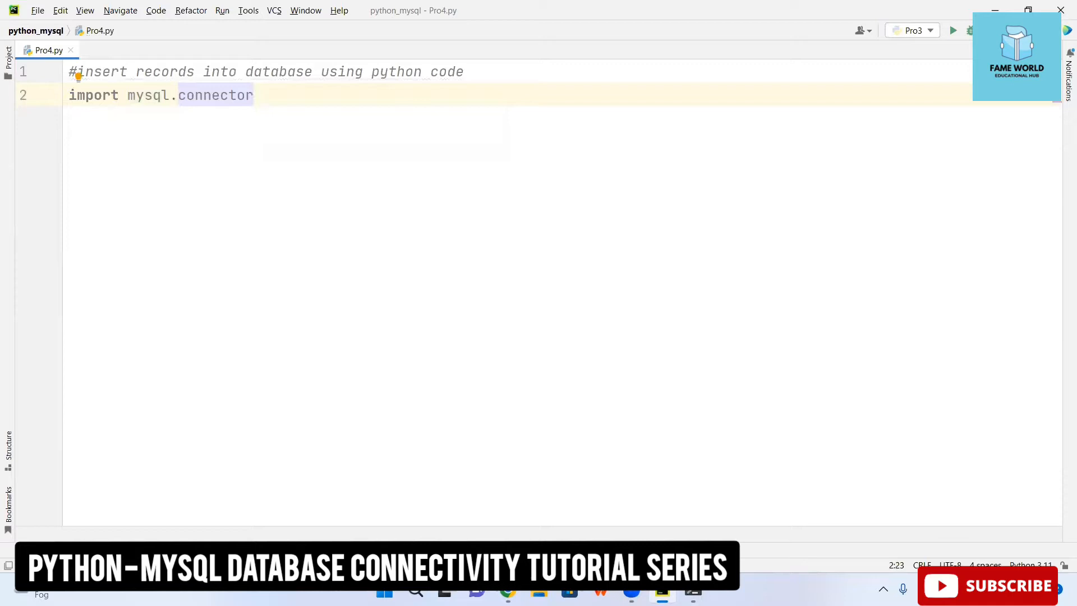
key(enter)
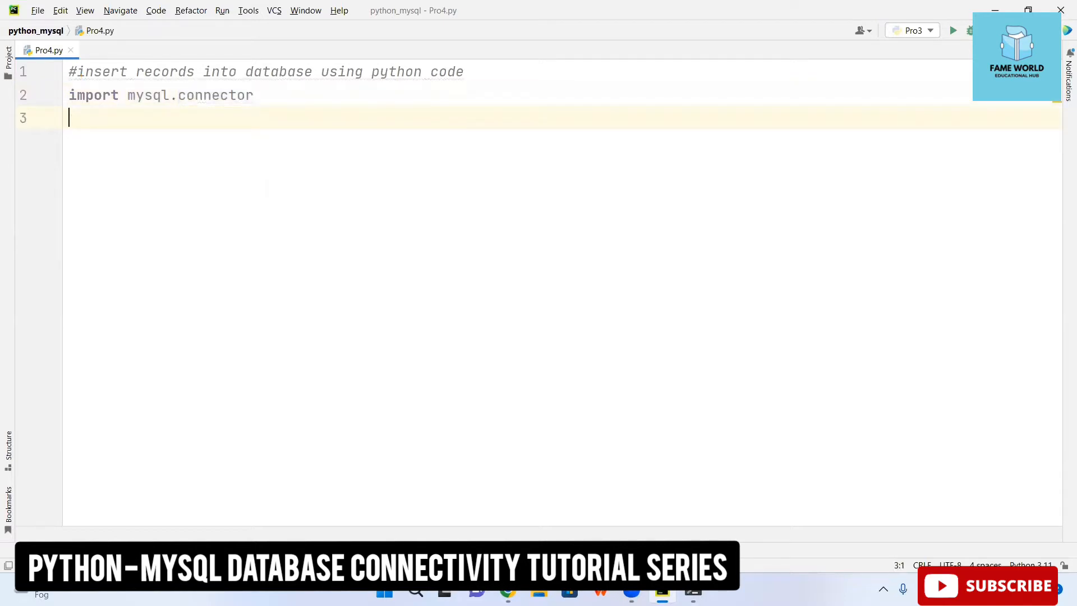
text(my)
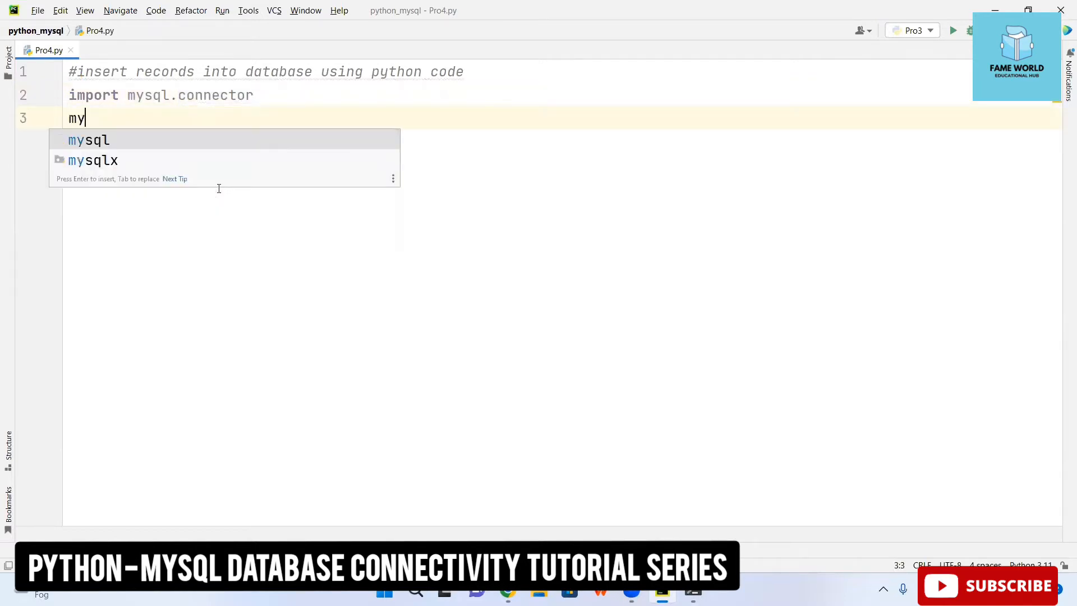
text(db)
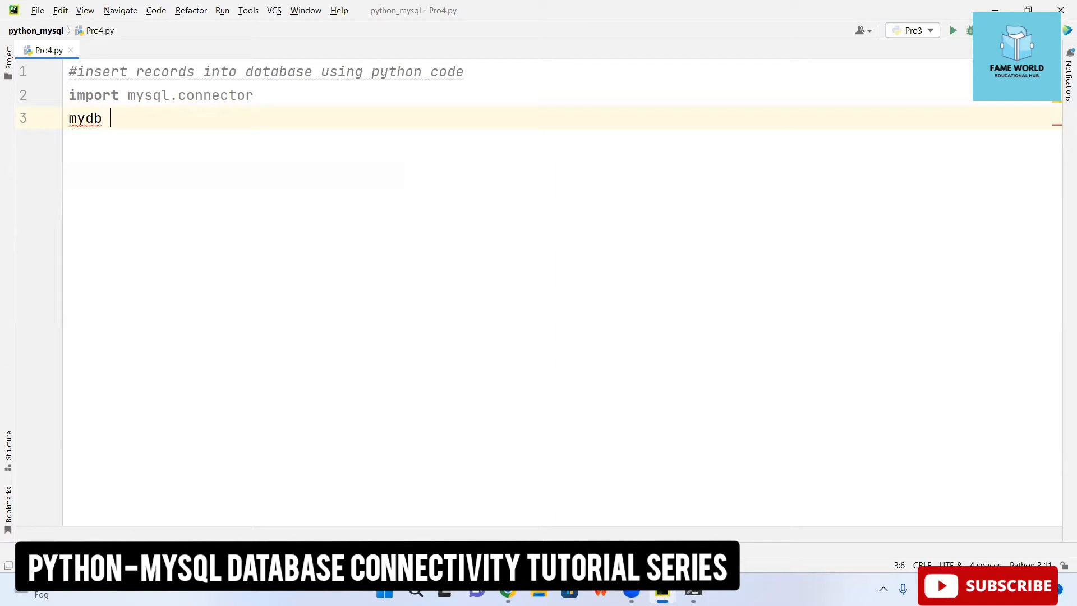
text(= mysql)
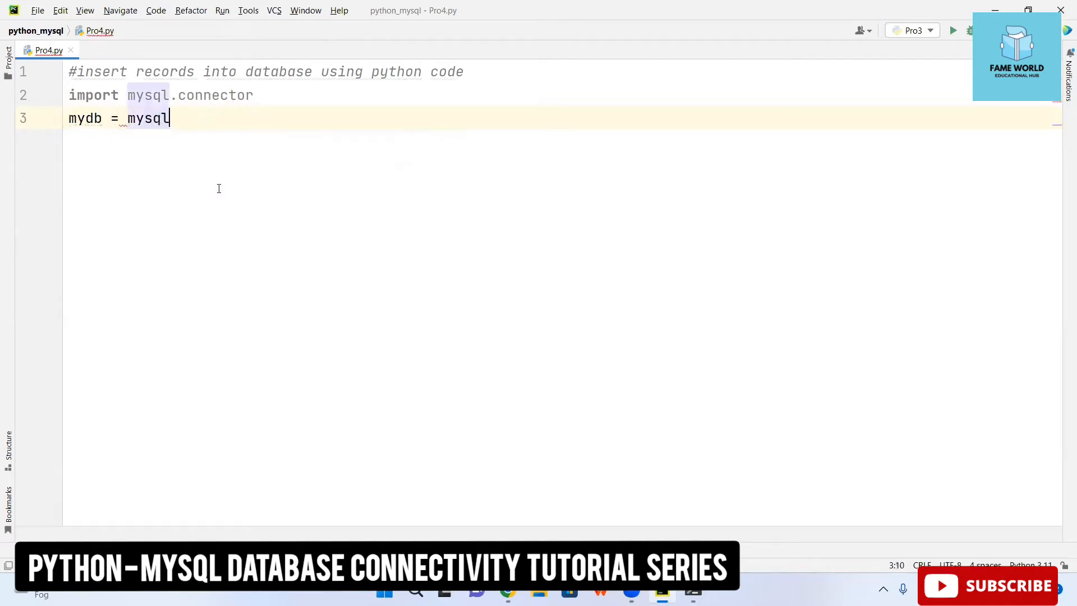
text(.connector.connect())
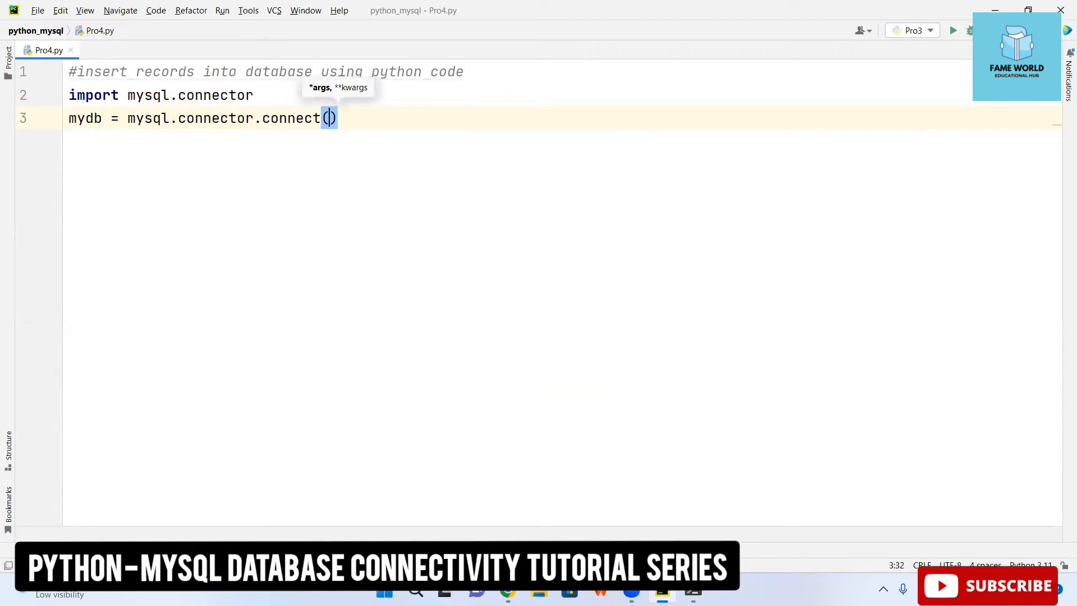
Step: Pass host localhost, user 'root', an empty password and database 'db2' to connect
text(host)
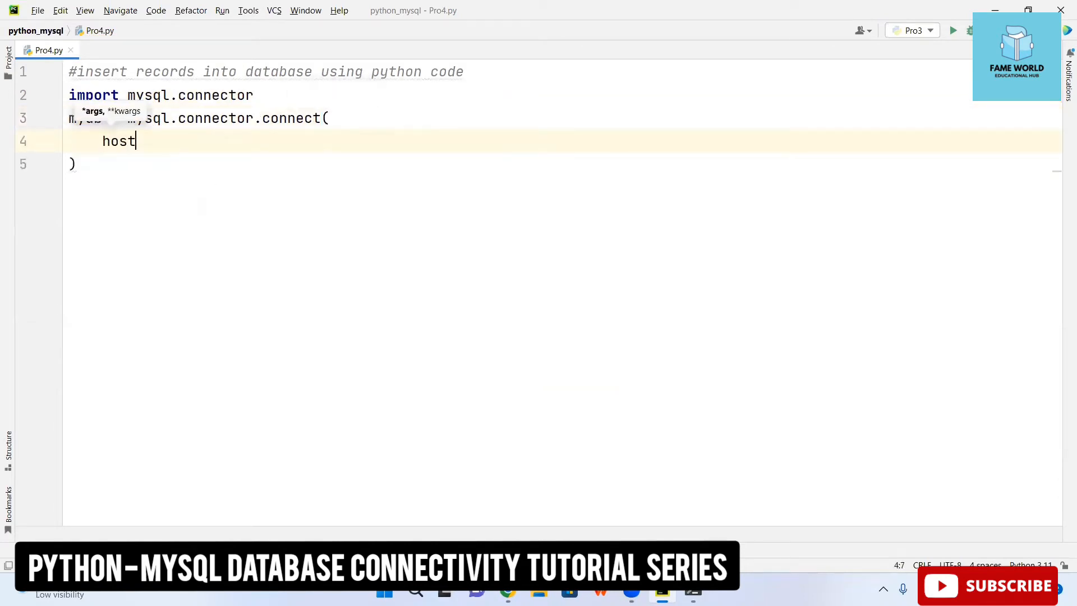
text(="localhost)
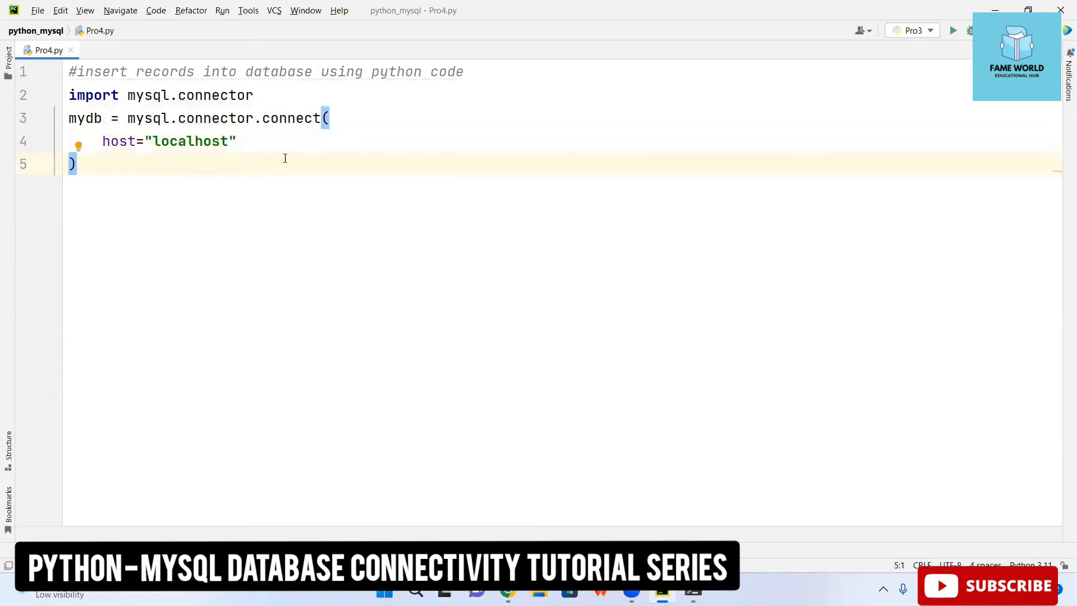
text(,)
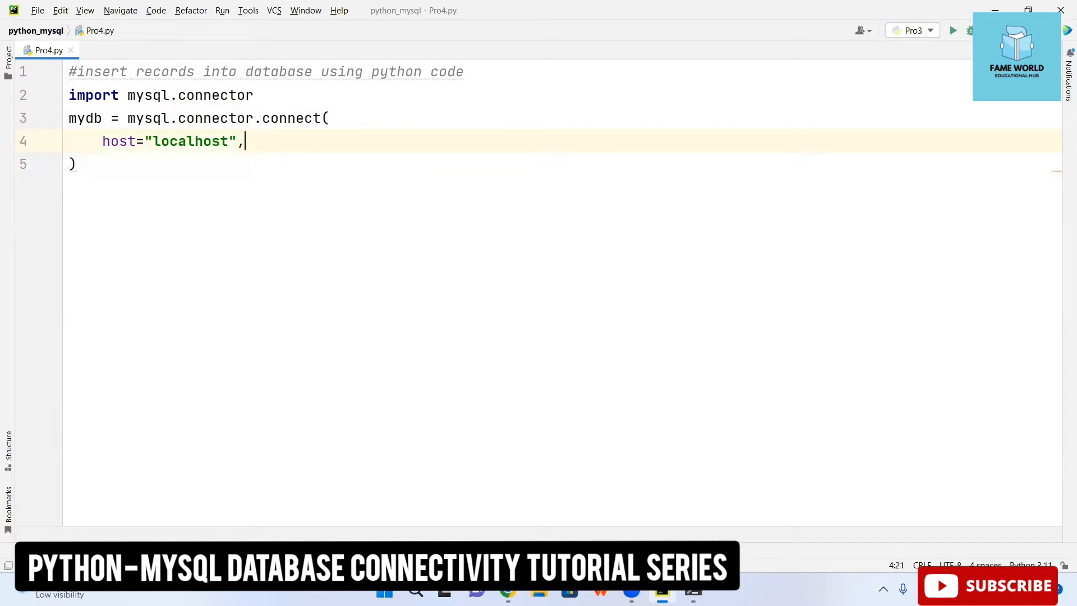
text(user=r)
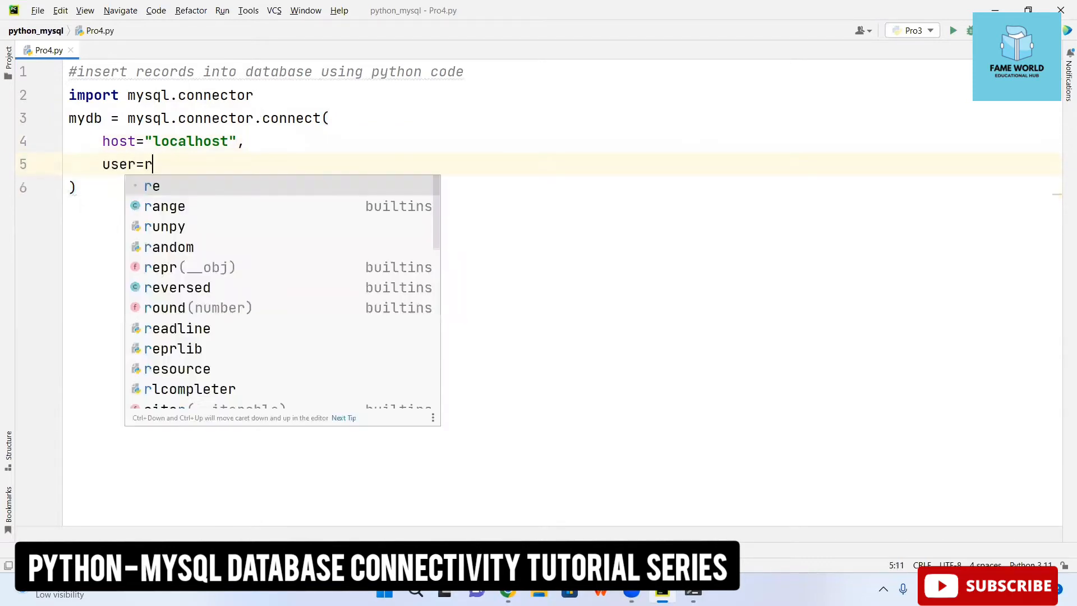
text('root',)
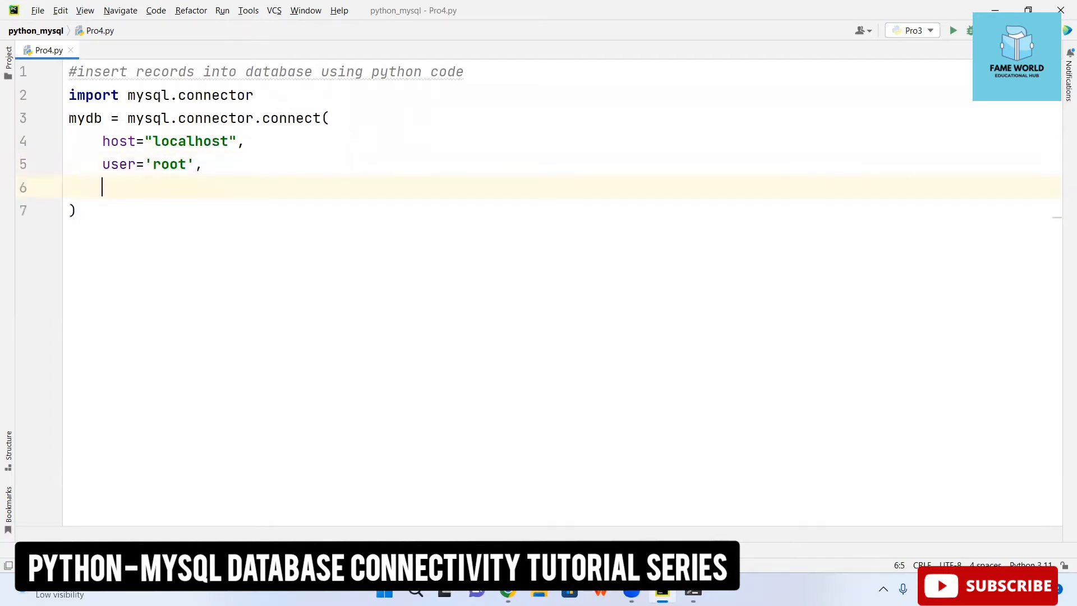
text(password)
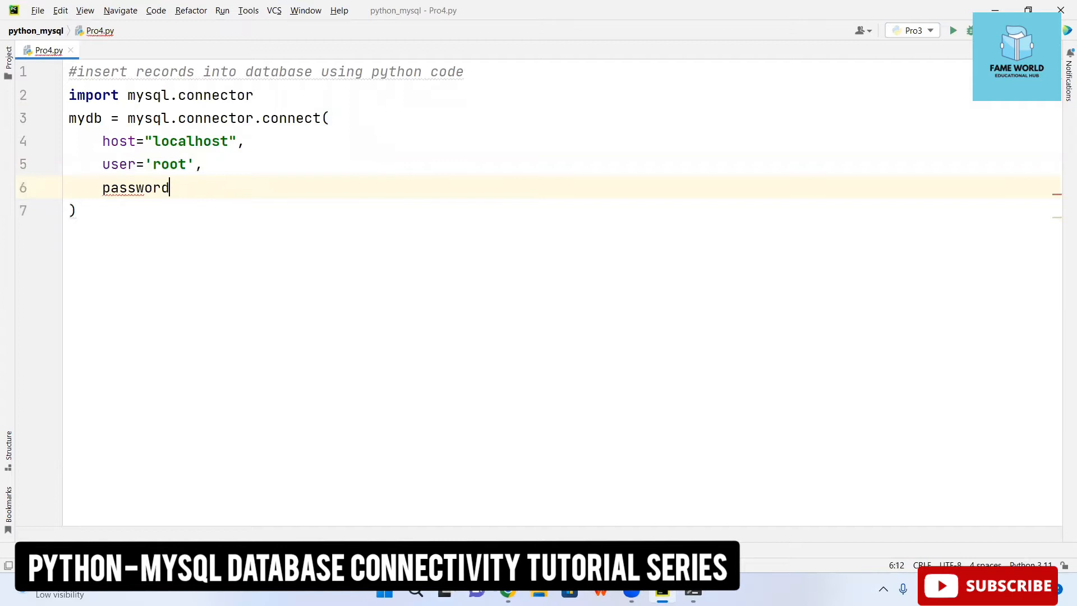
text(=')
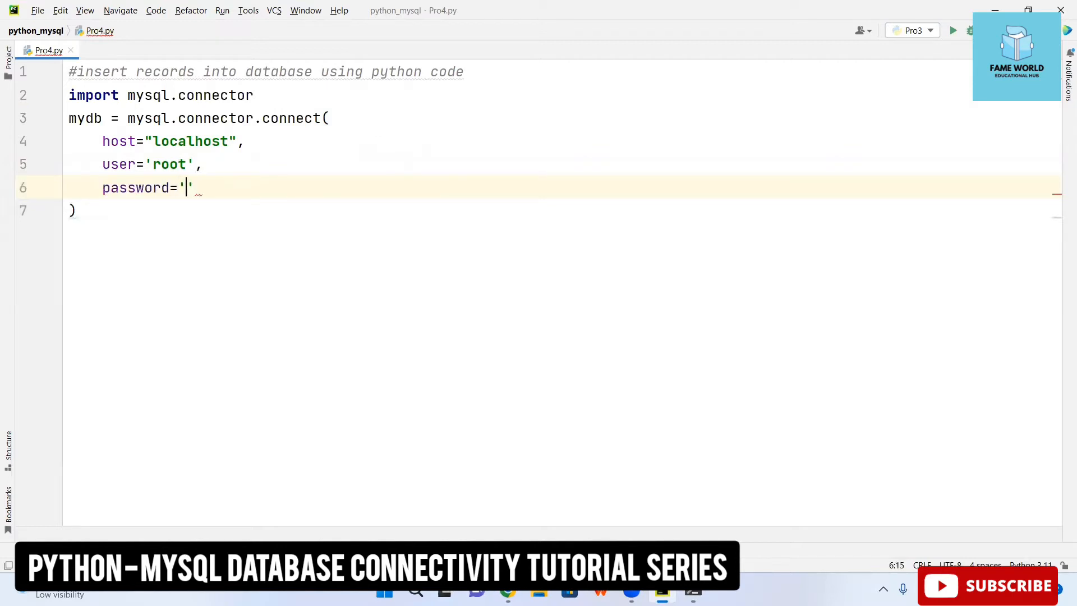
key(Enter)
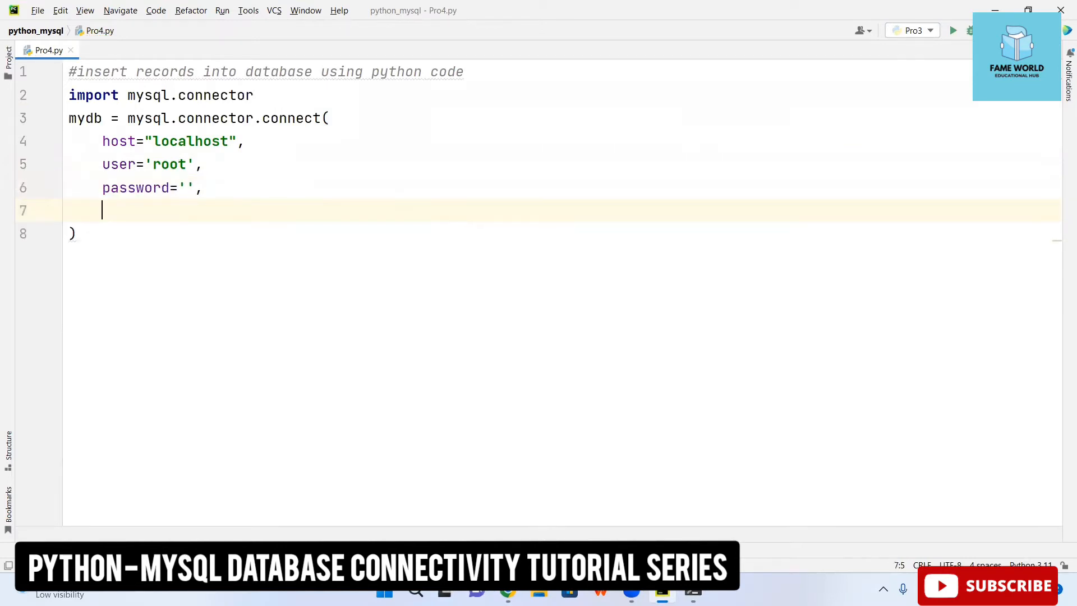
text(d)
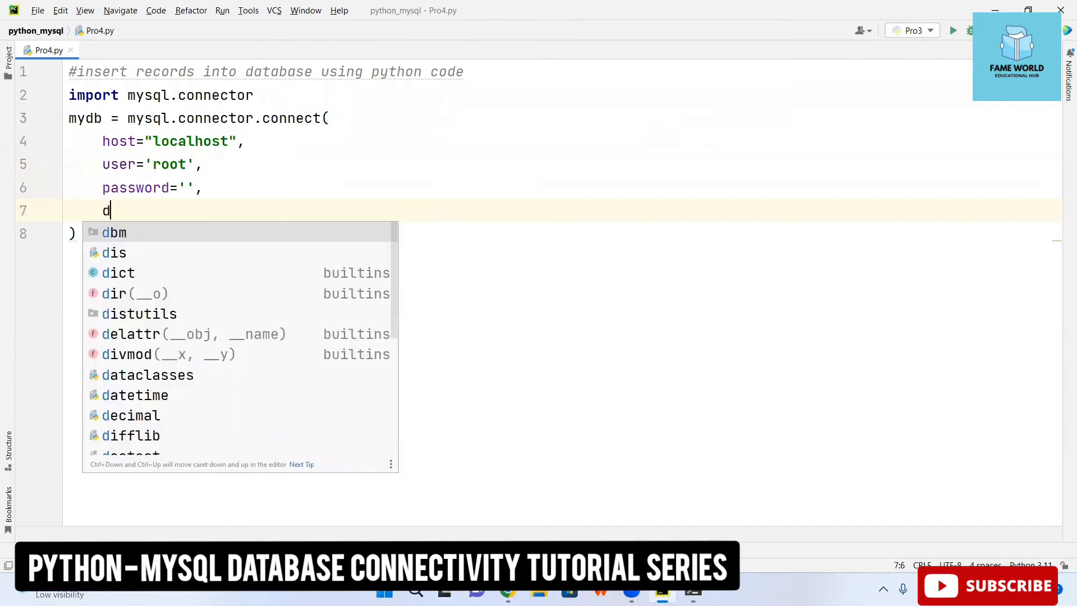
text(atabase=)
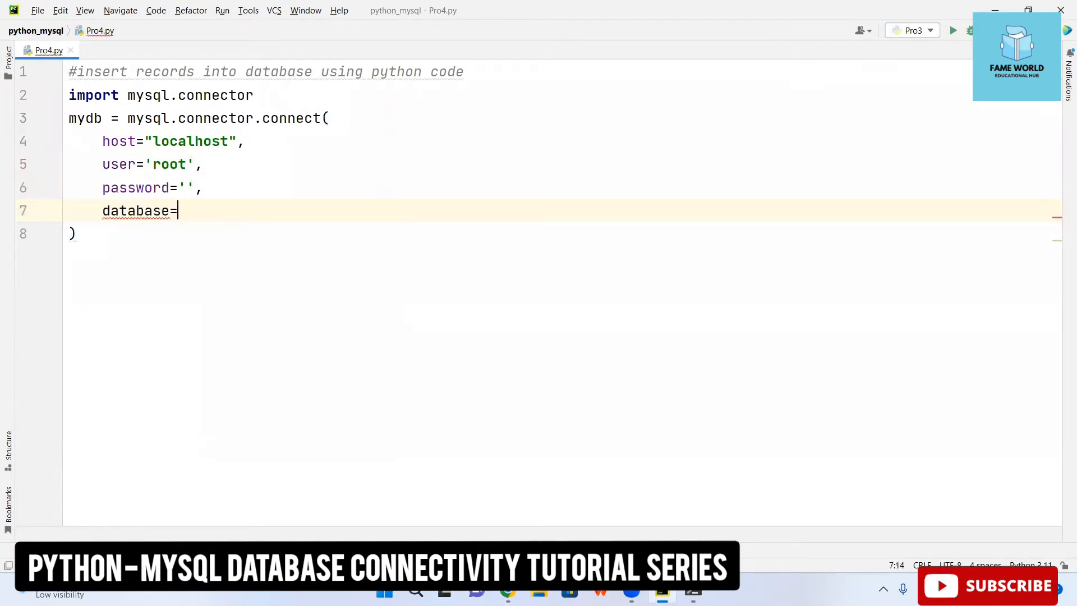
text('db2')
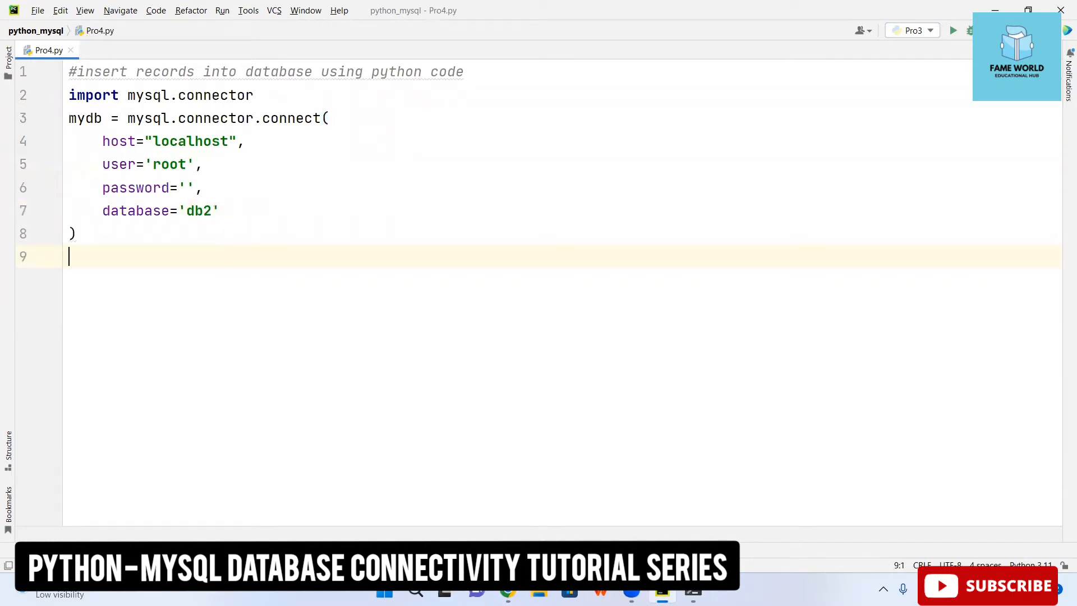
Step: Create the cursor cur from the mydb connection
text(cur = my)
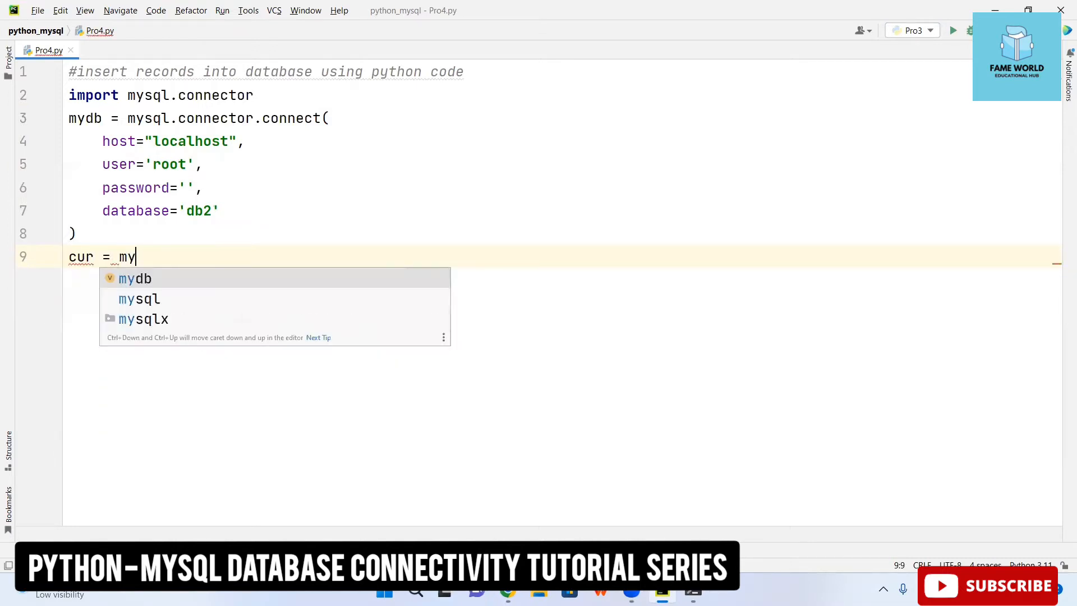
text(db.connect())
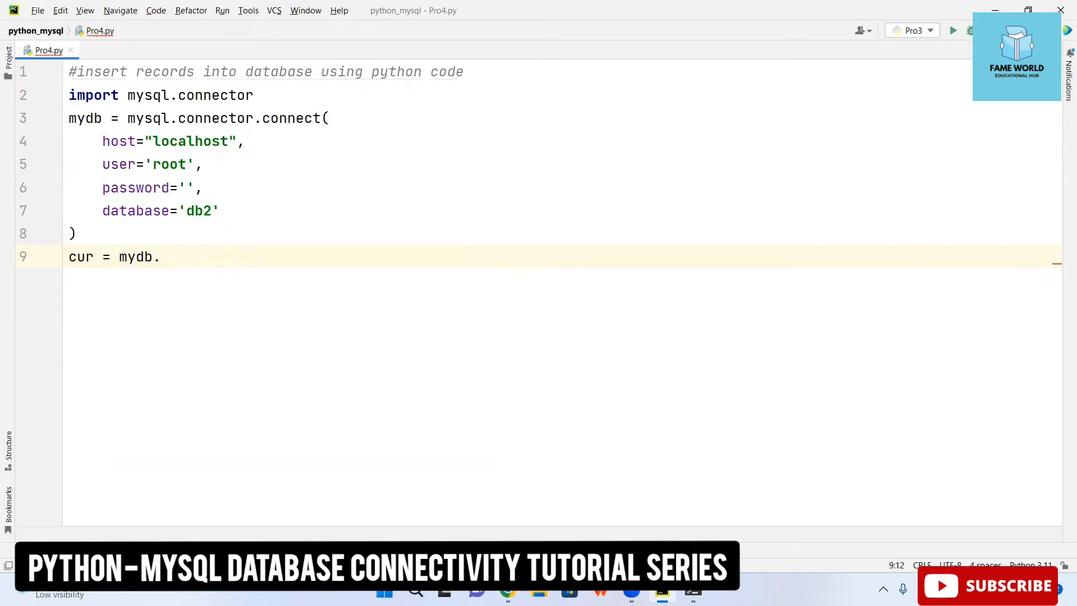
text(cursor())
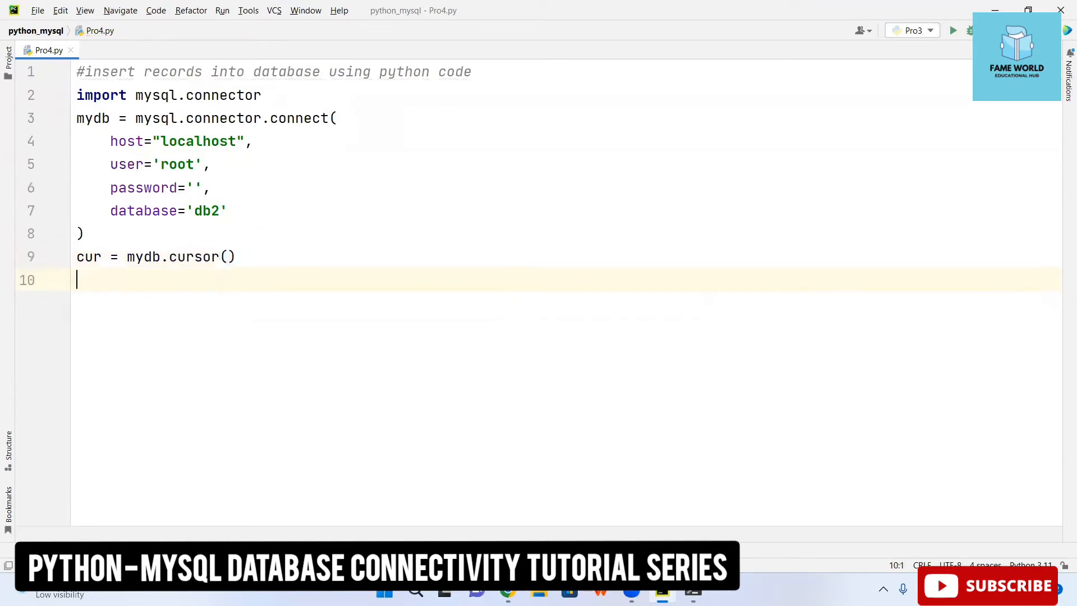
Step: Start the query string s = "INSERT INTO book(bookId,title,price)"
text(s = ")
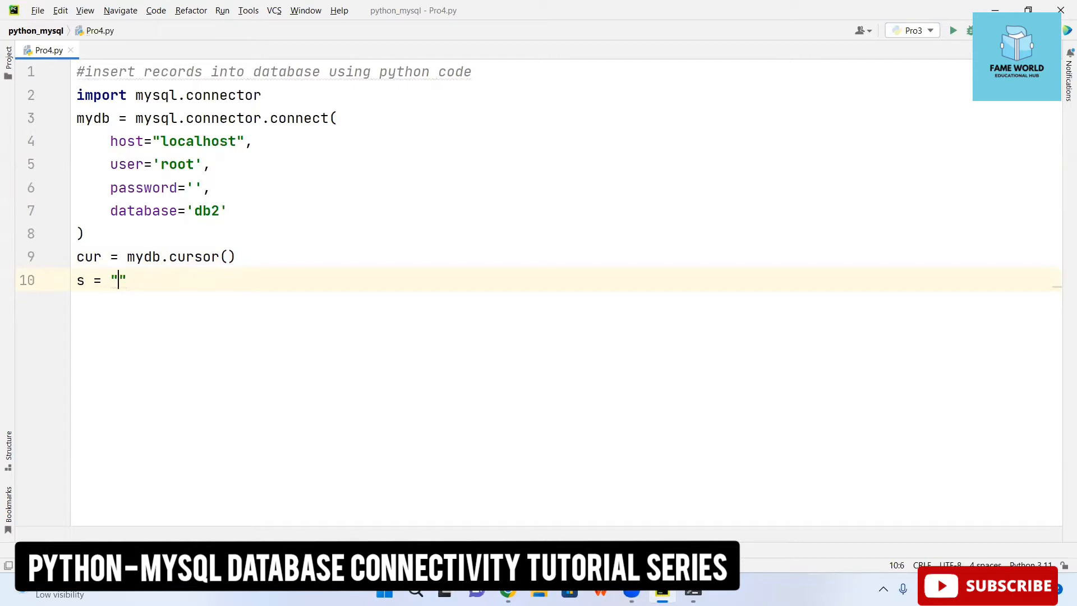
text(INSER)
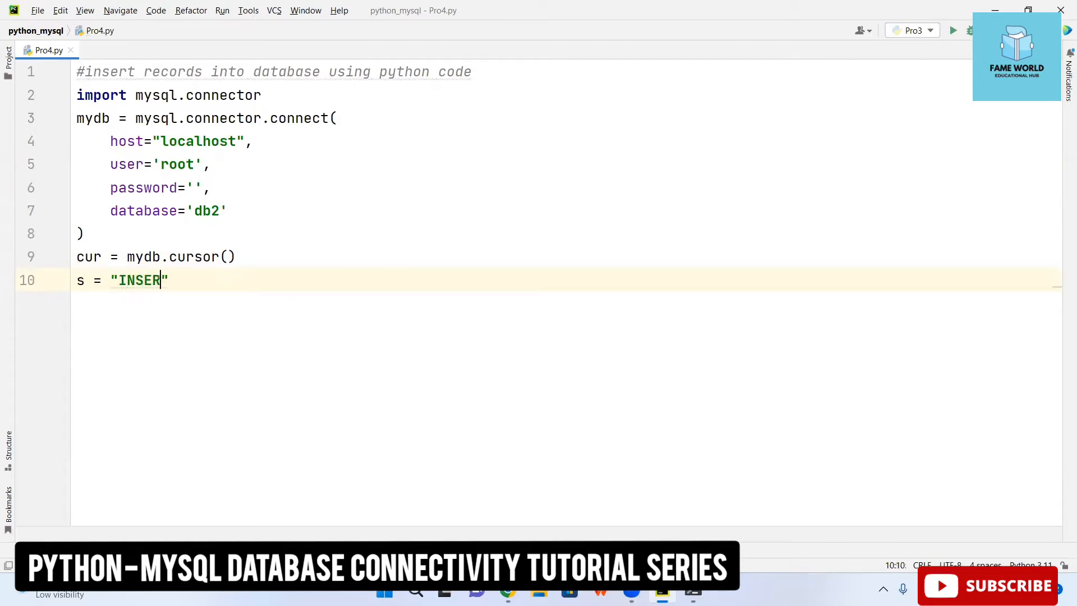
text(T INTO)
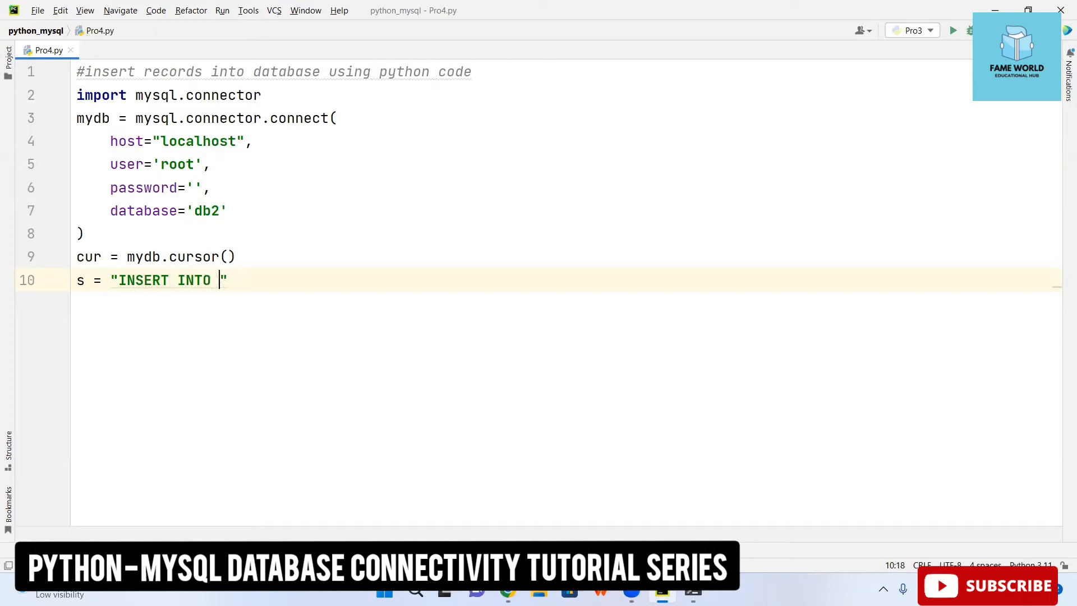
text(bo)
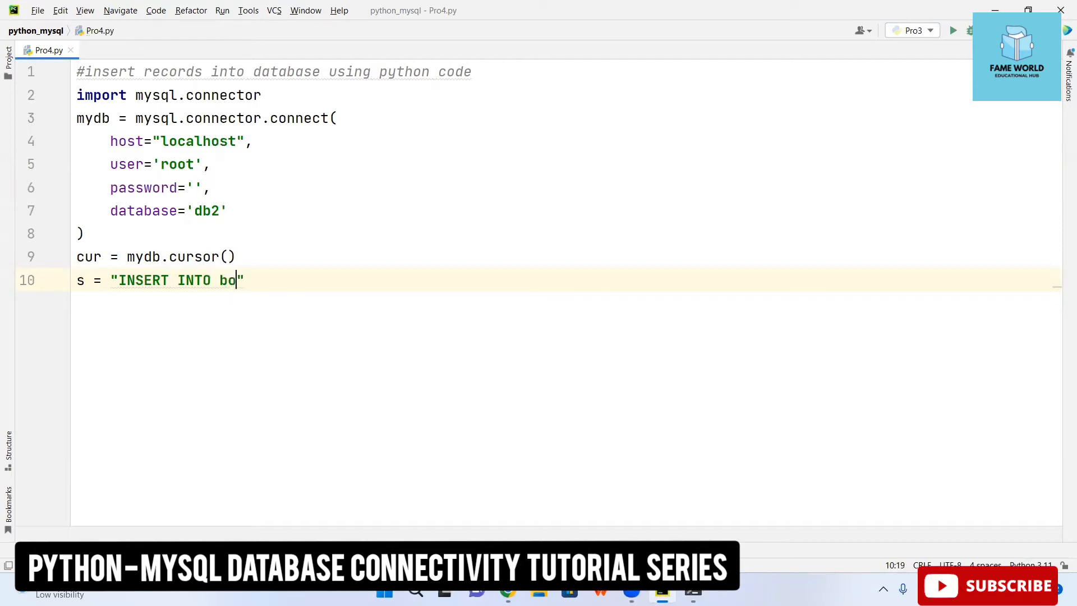
text(ok()
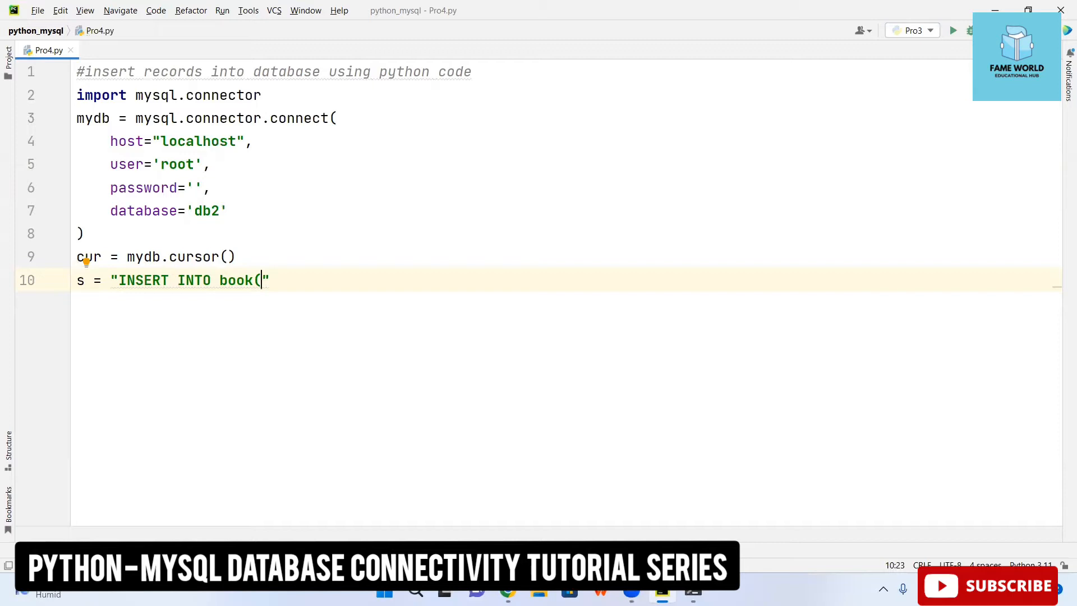
text(bookI)
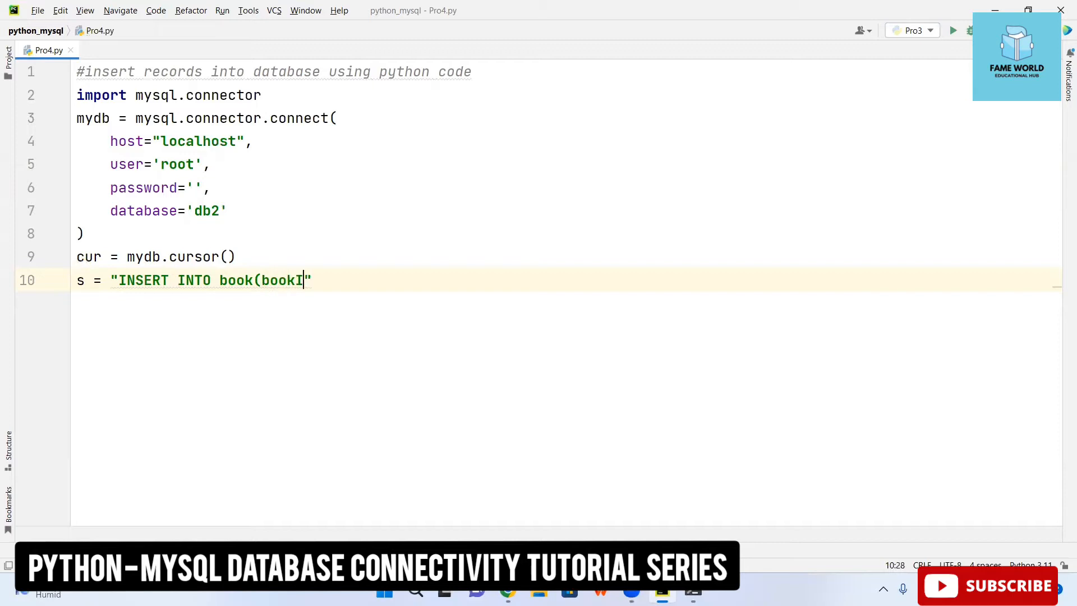
text(d,title)
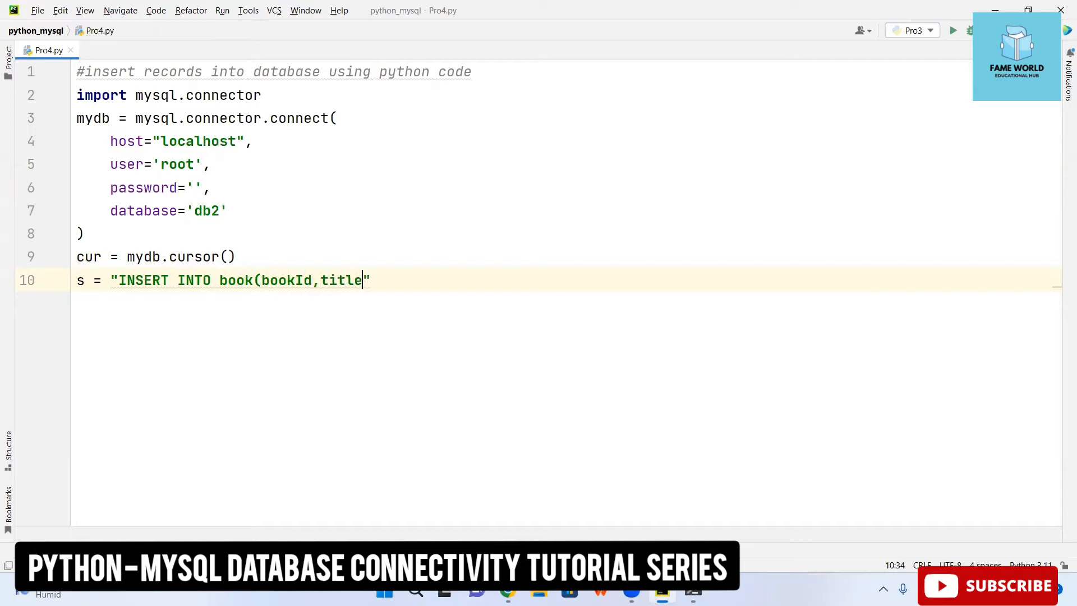
text(,price)
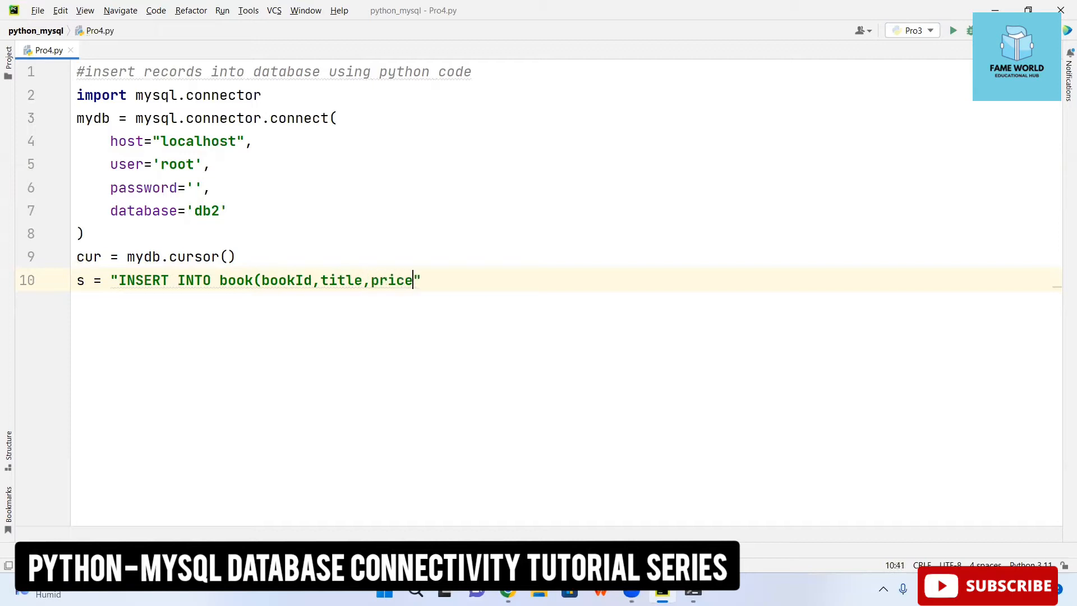
text())
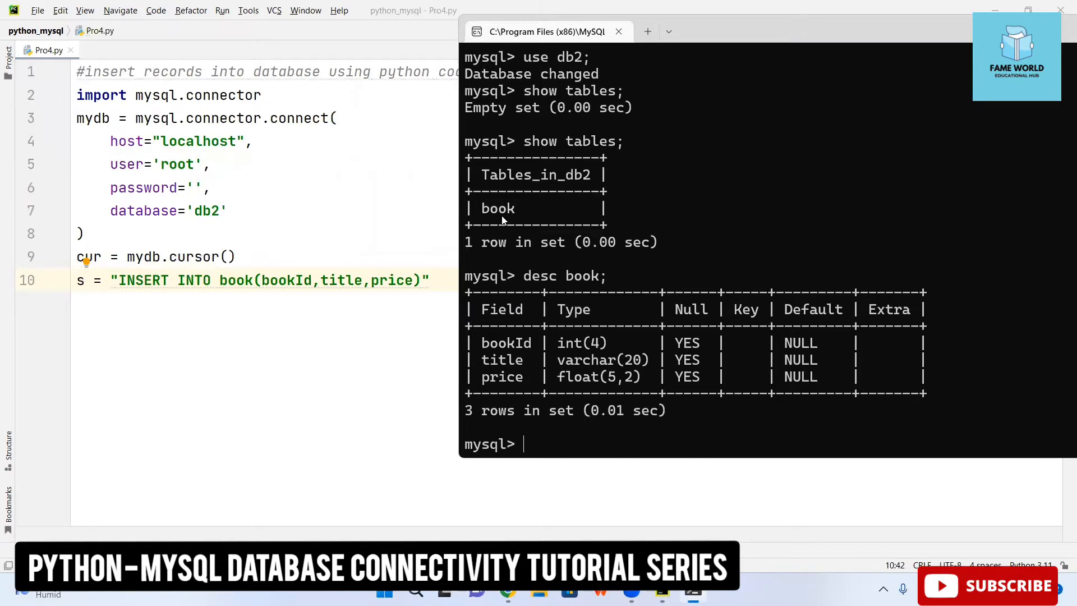
mouse_move(554, 276)
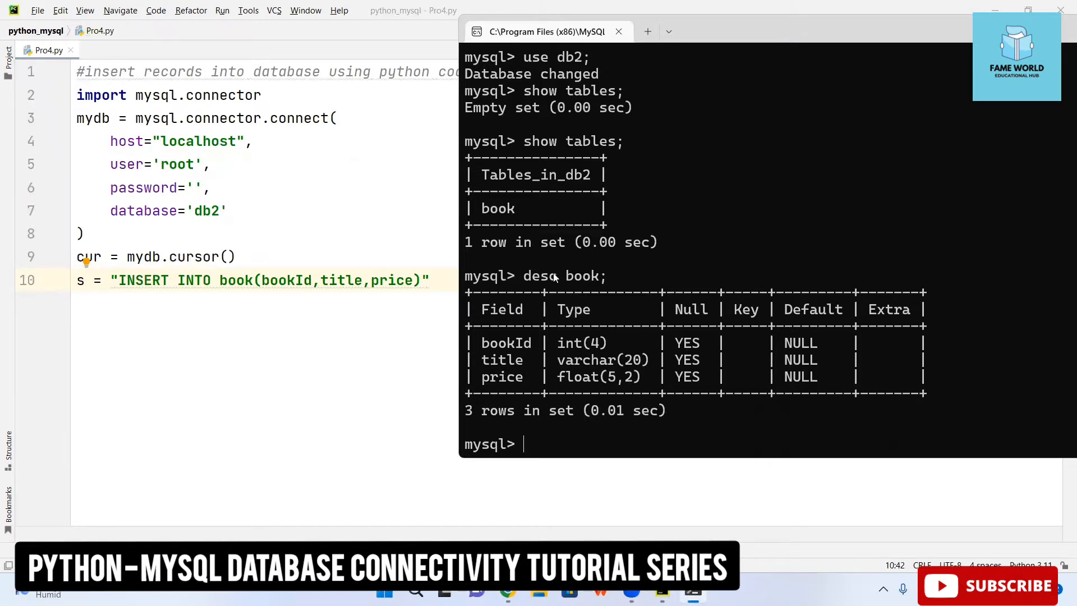
mouse_move(664, 323)
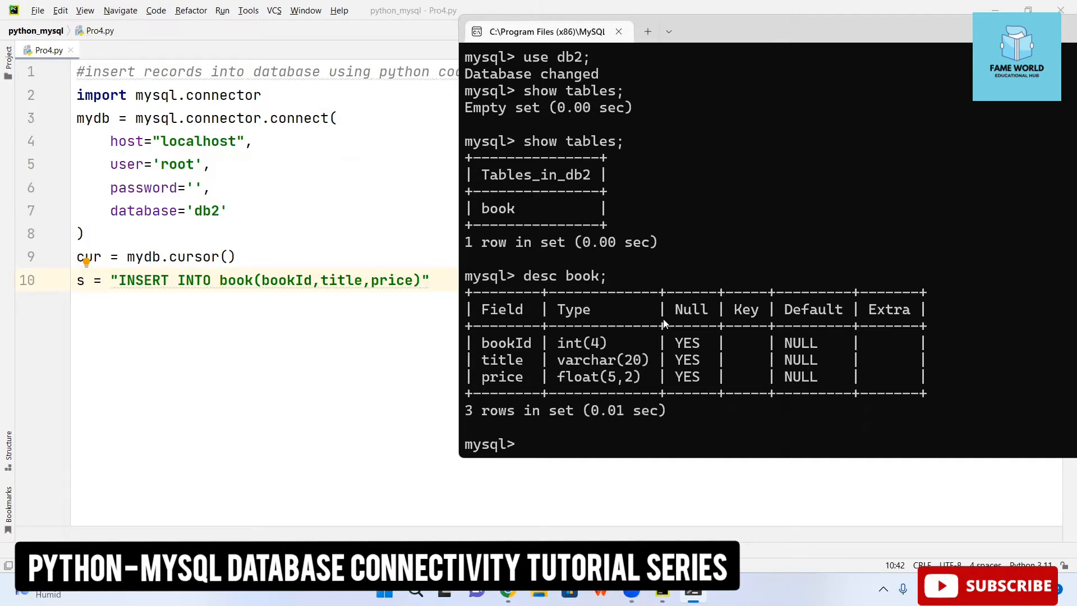
mouse_move(309, 295)
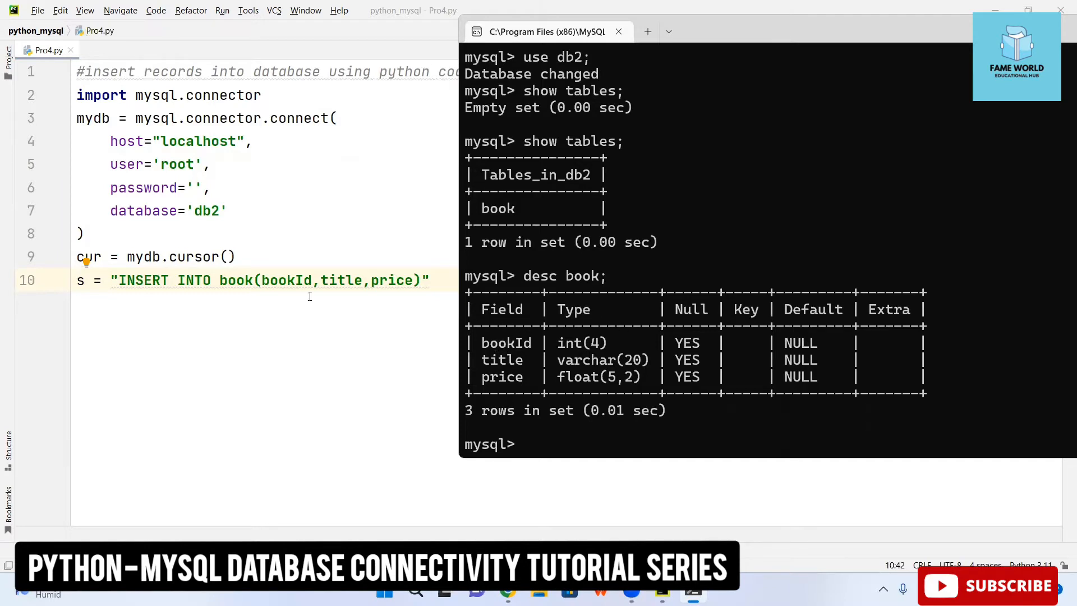
mouse_move(521, 353)
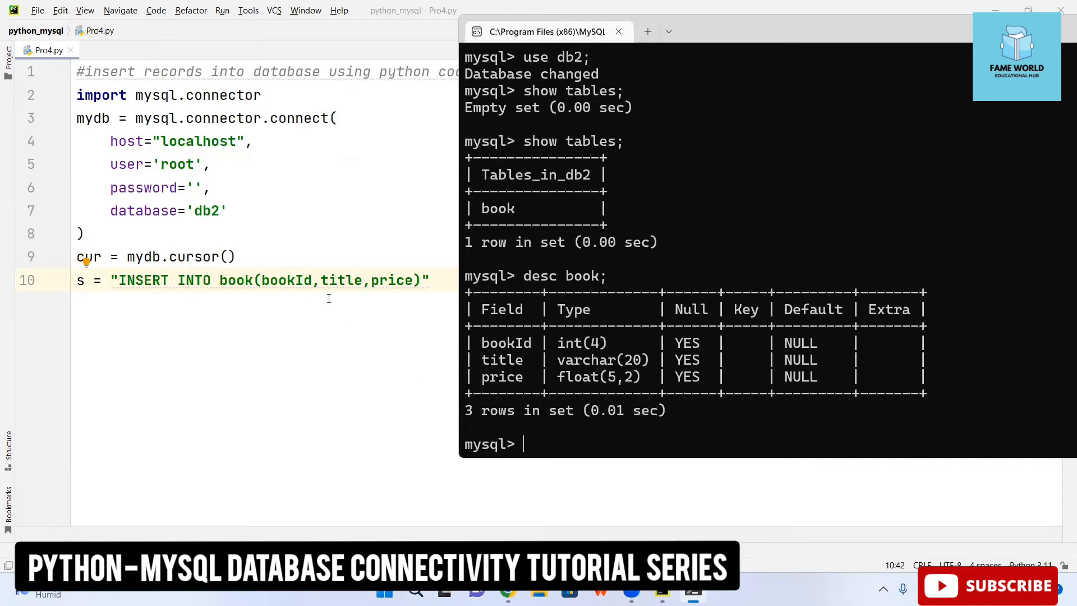
Step: Review the book table's bookId, title and price columns in the MySQL client
text(c)
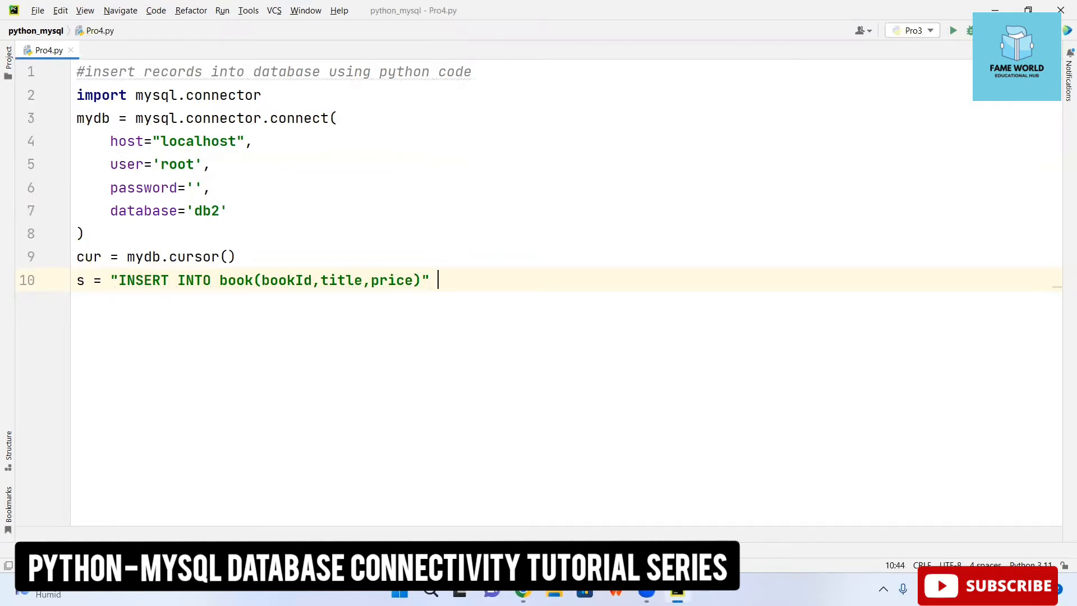
Step: Remove stray text and end the query string with VALUES (%s,%s,%s)
text(values)
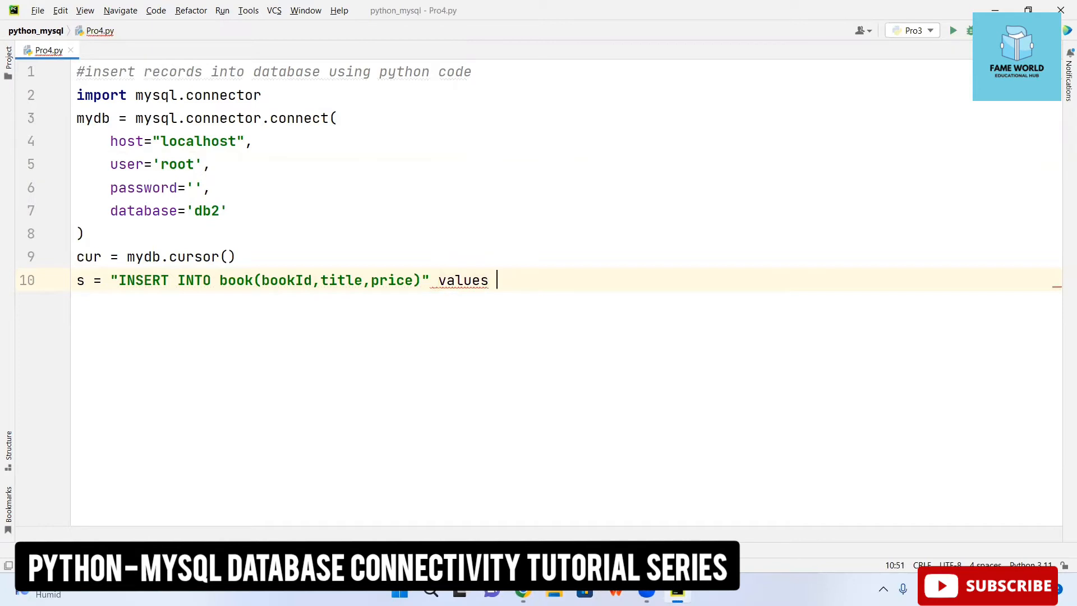
key(BackSpace)
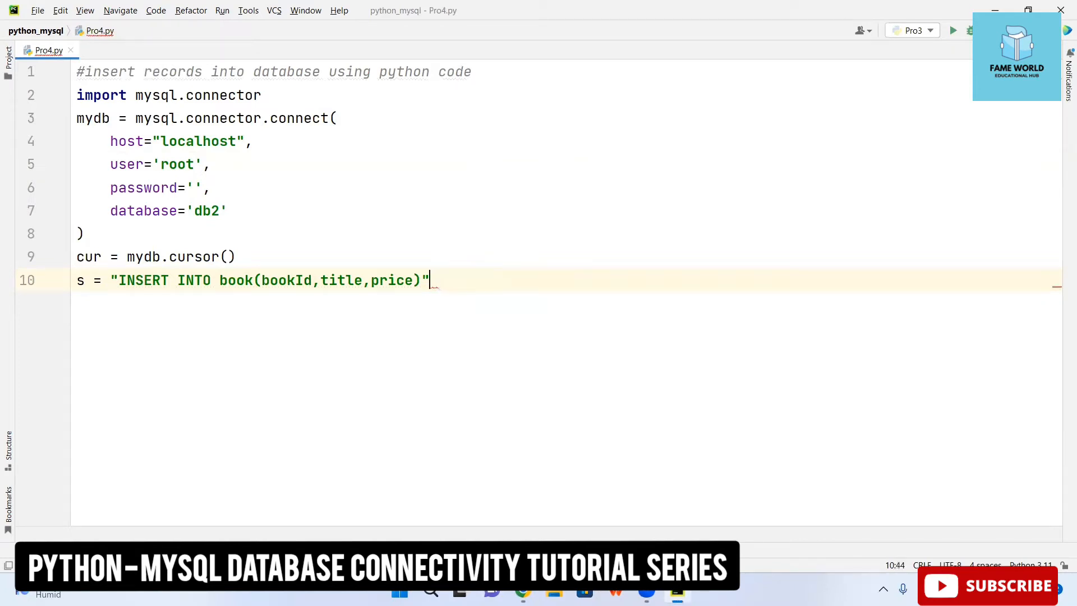
text(vali)
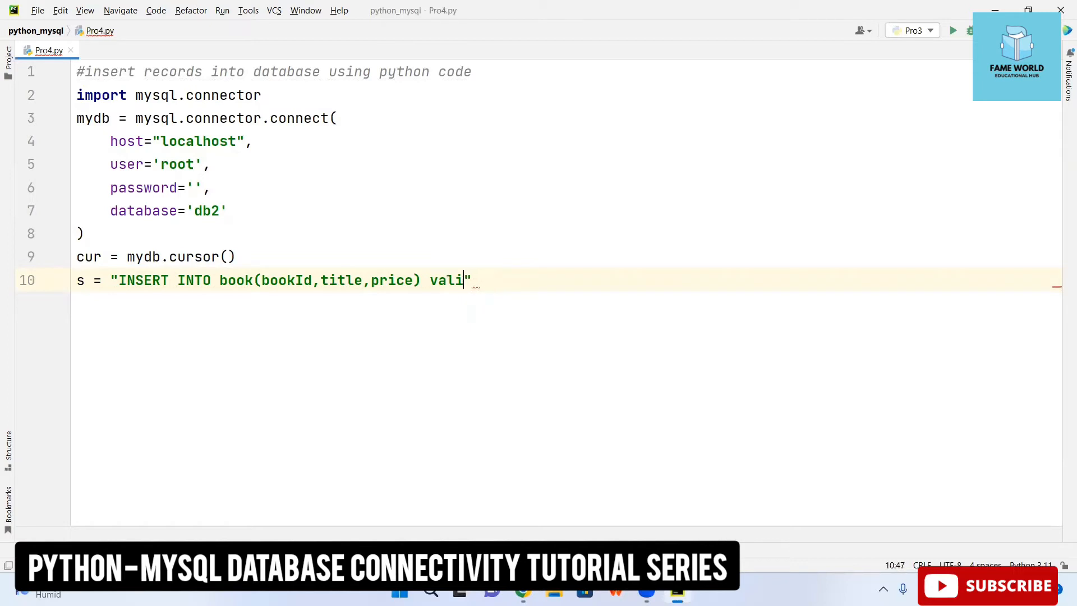
key(BackSpace)
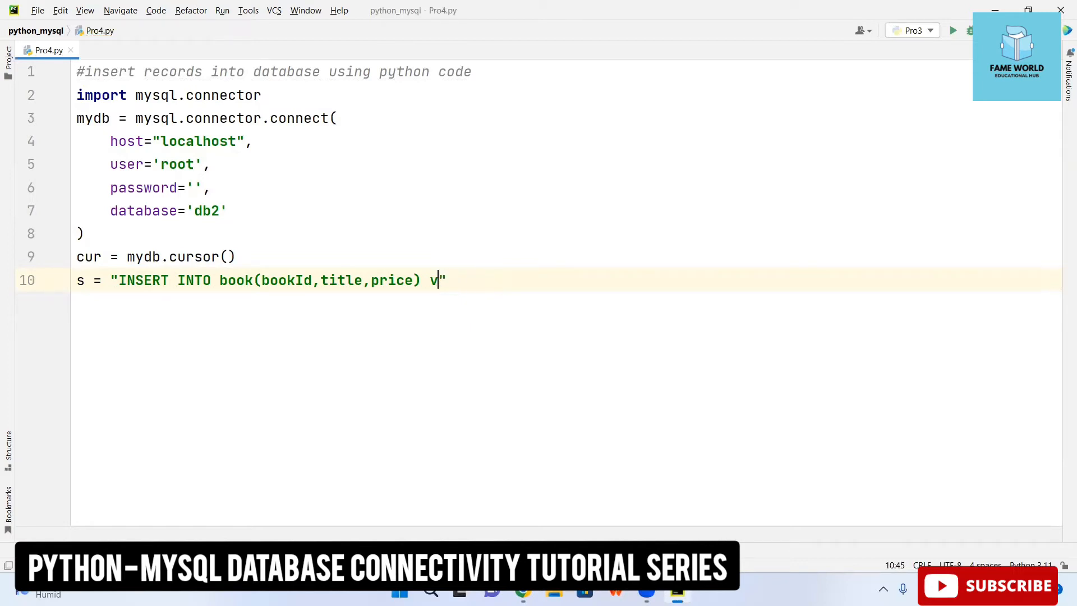
text(ALUES)
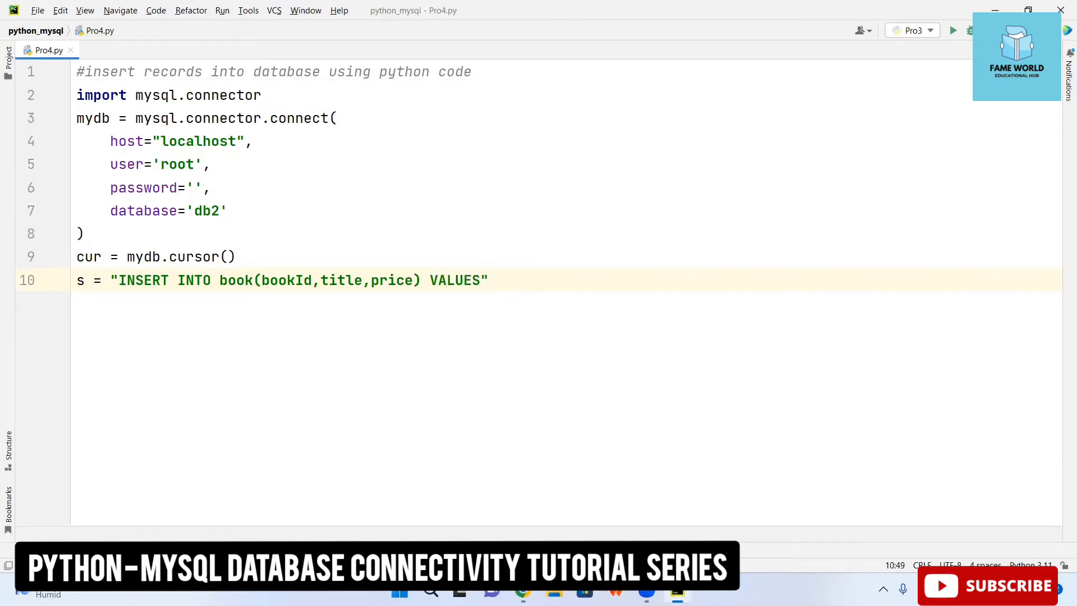
text(()
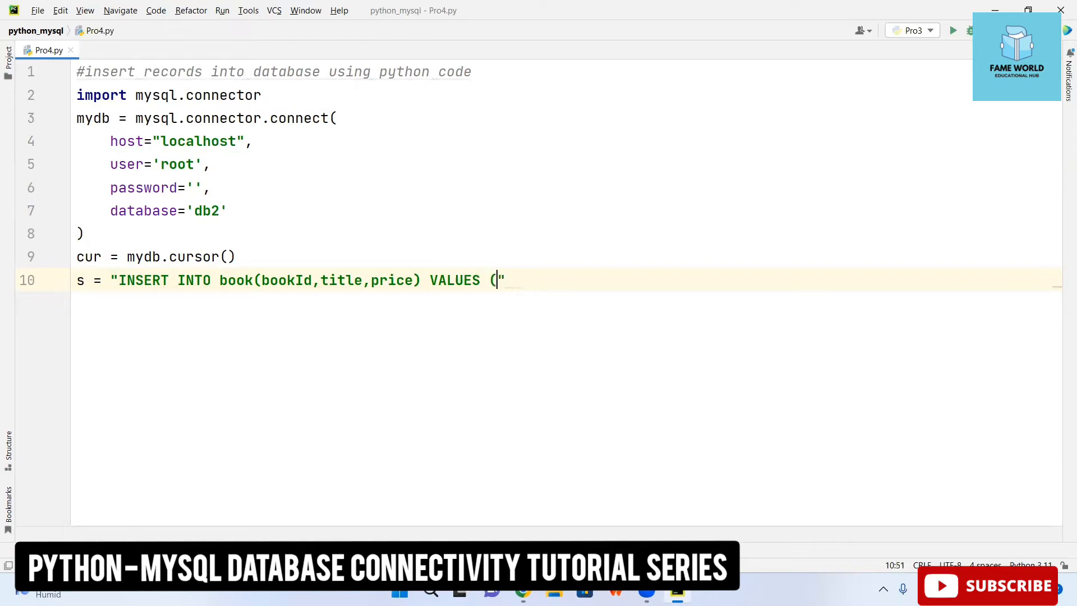
text(%s,%)
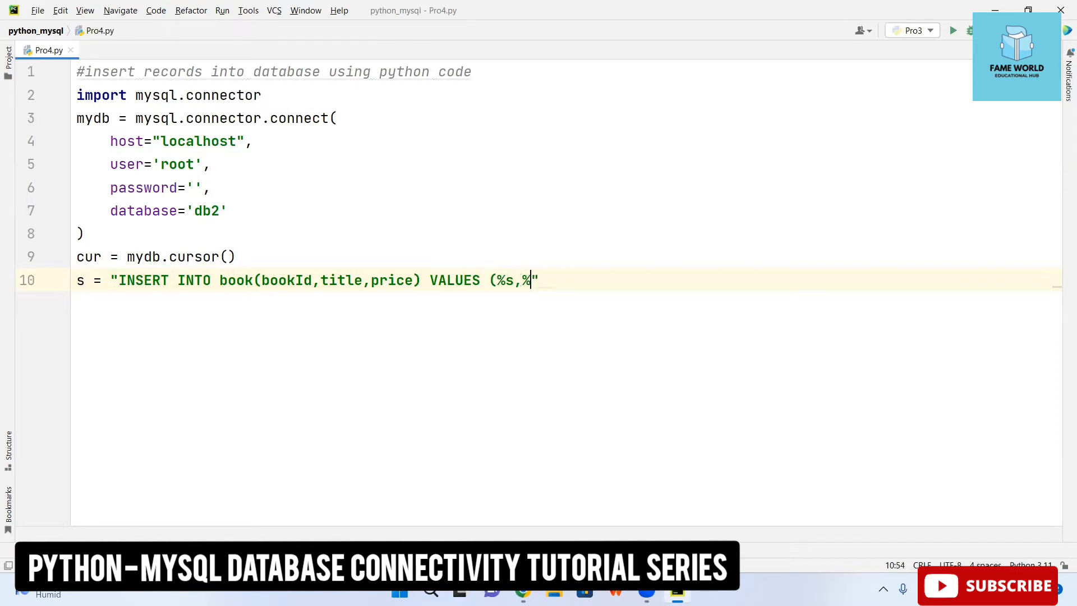
text(s,%s))
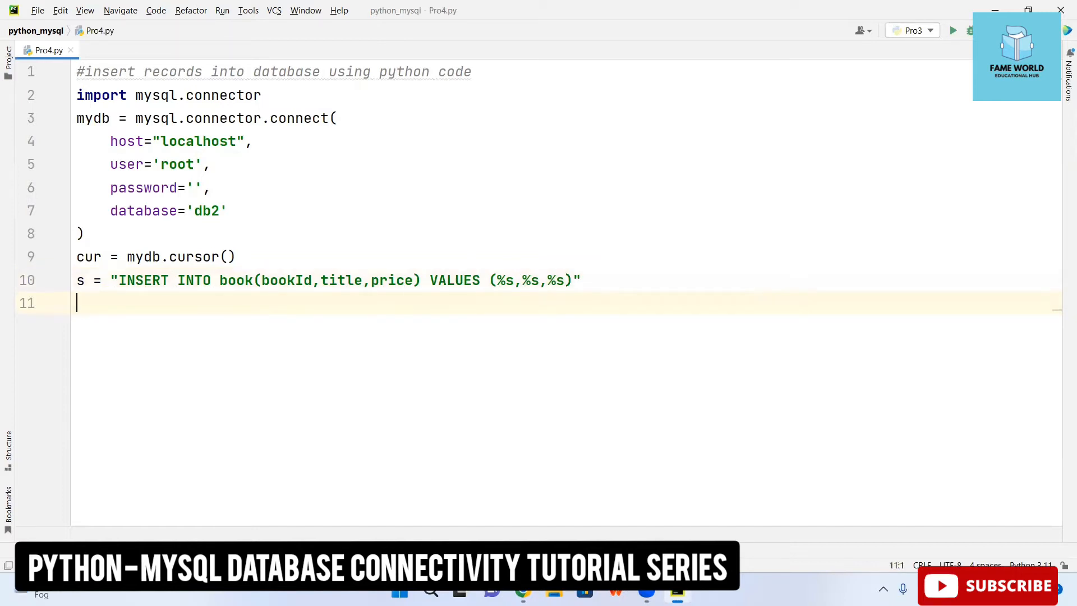
Step: Define b1 = (101,"Python Programming",653.22) and call cur.execute(s,b1)
text(b1)
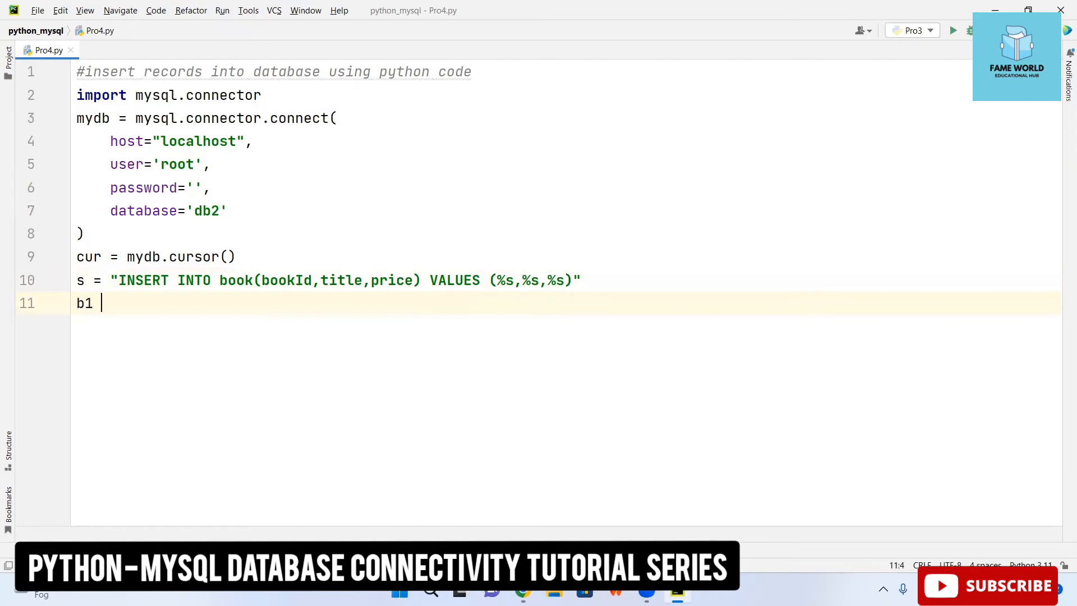
text(= ())
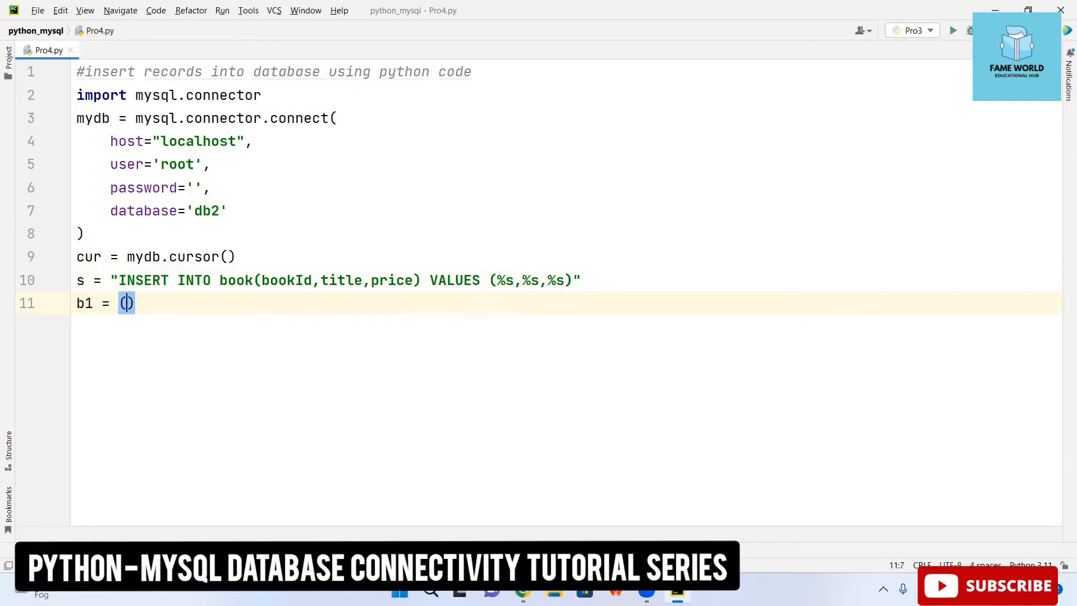
text(1,)
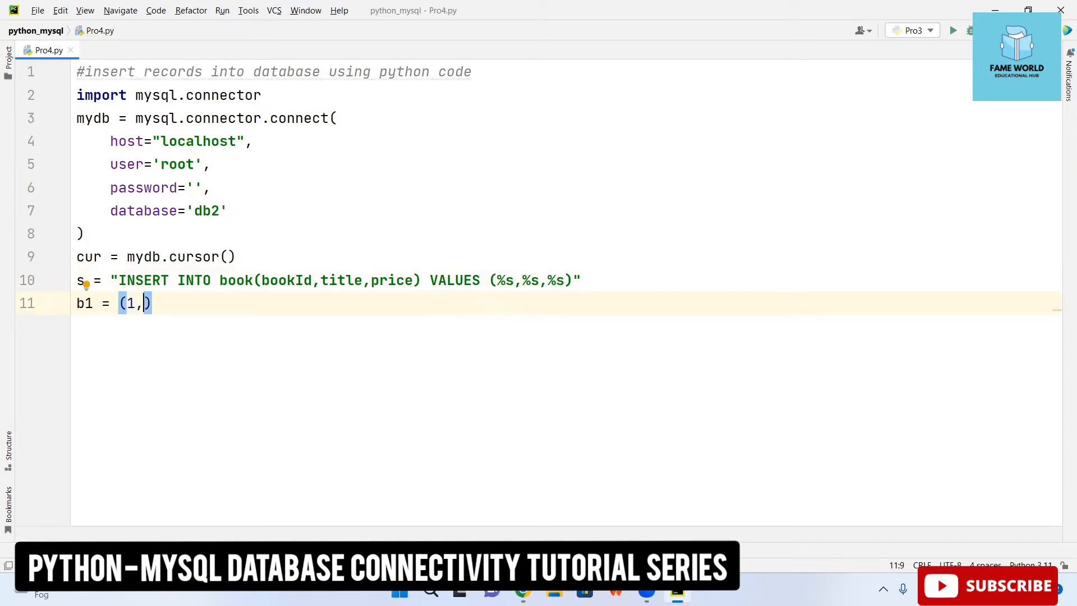
key(Backspace)
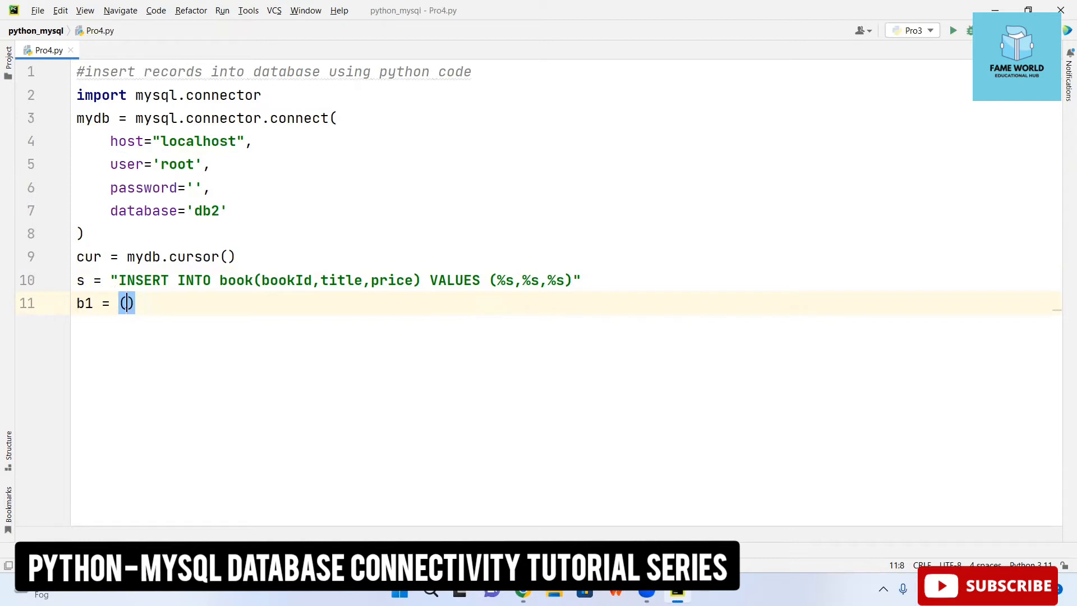
text(101,")
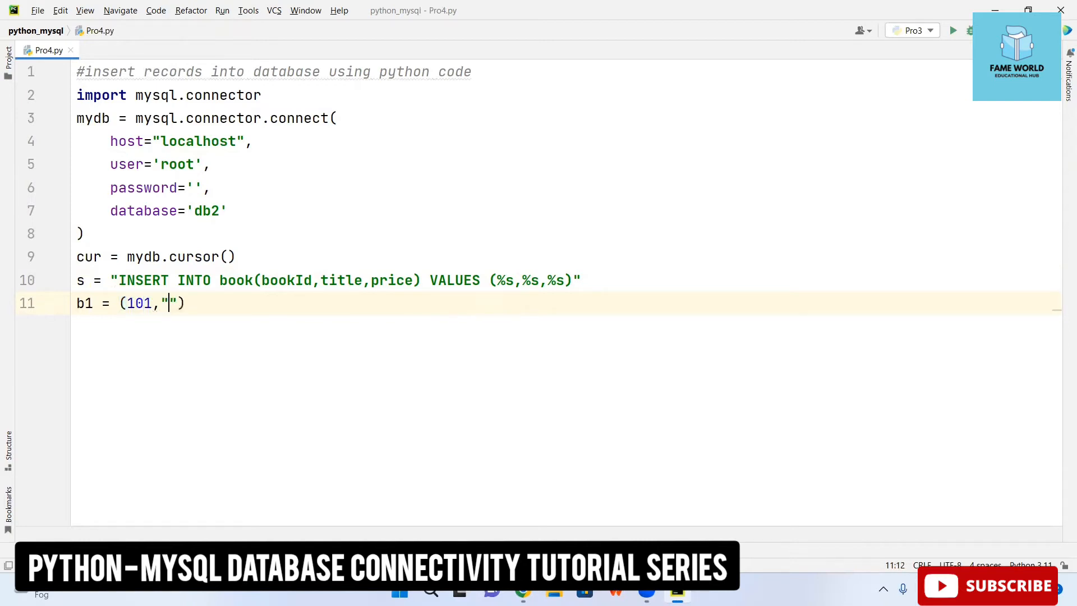
text(Pyt)
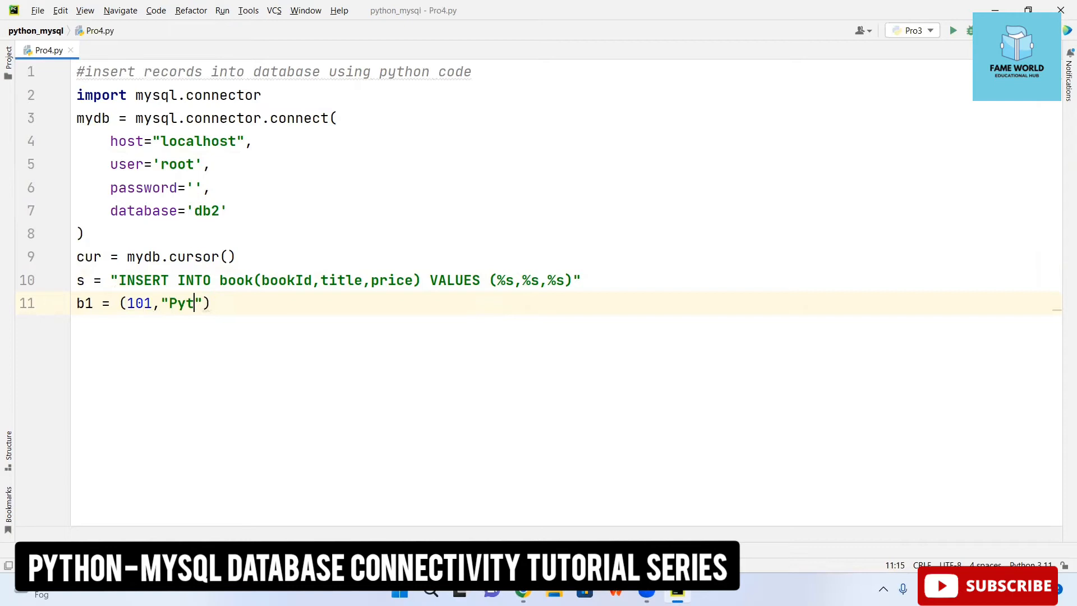
text(hon)
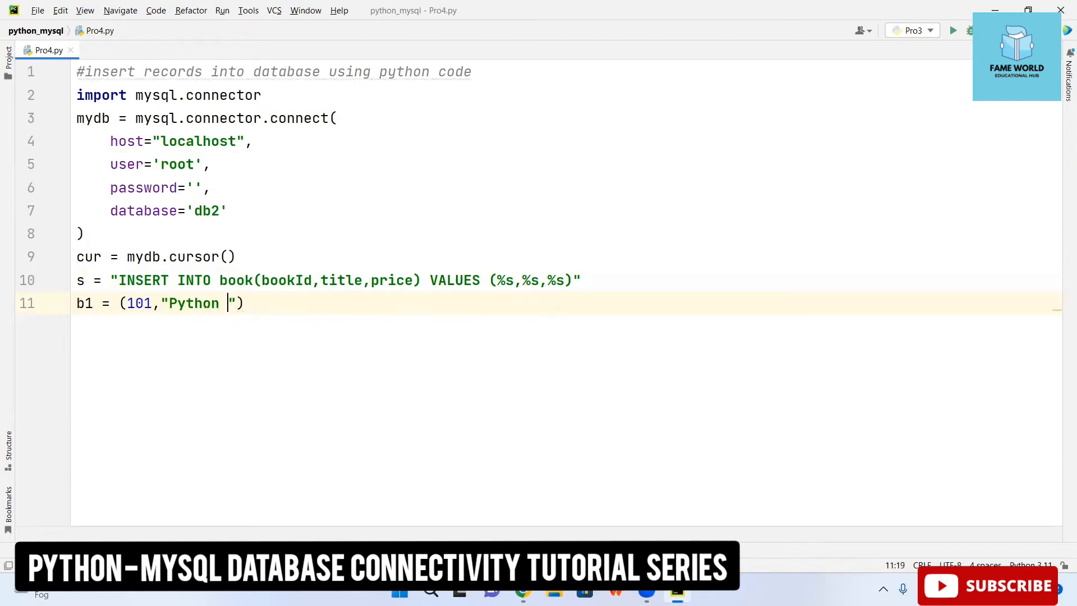
text(Programming)
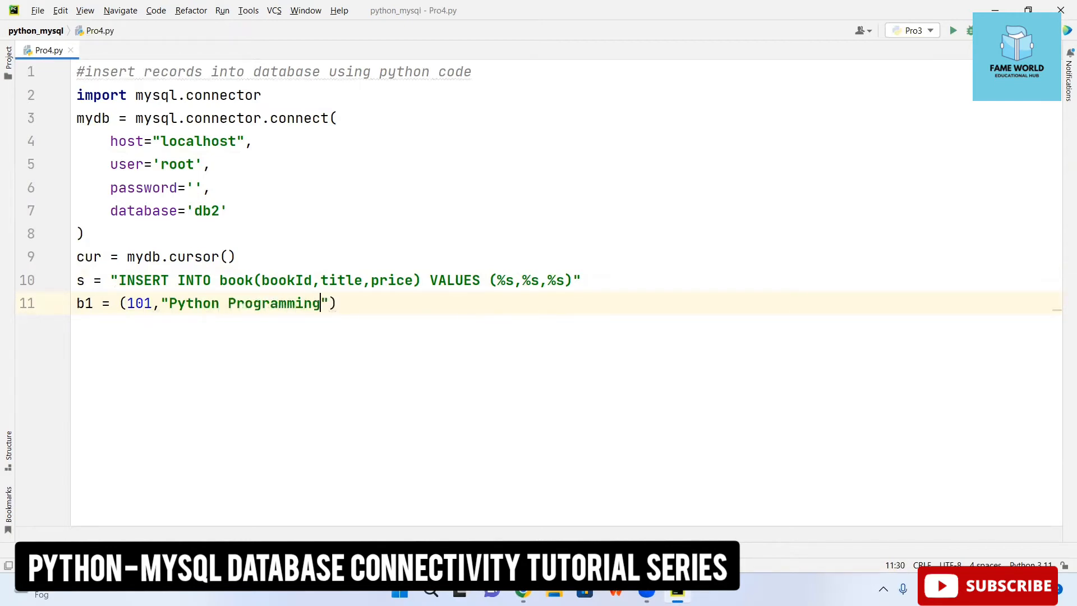
text(,)
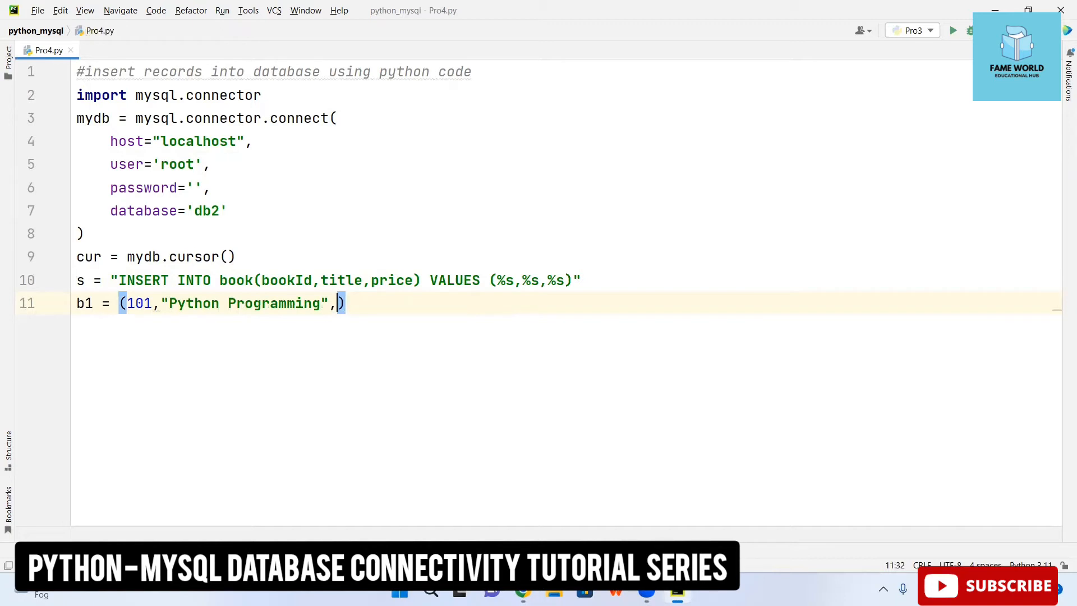
text(653.22)
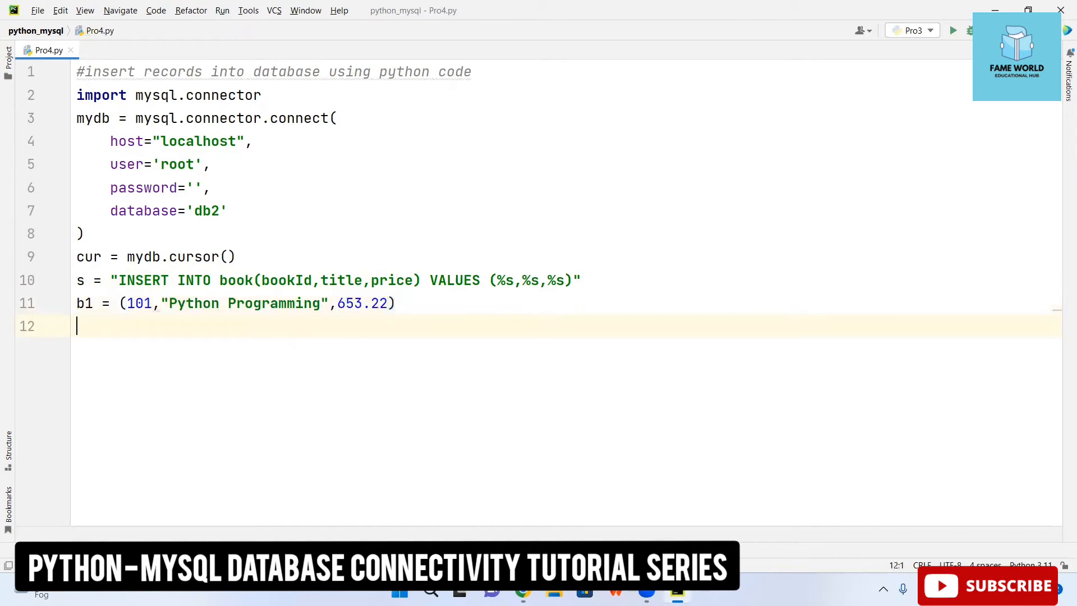
text(cur.execute()
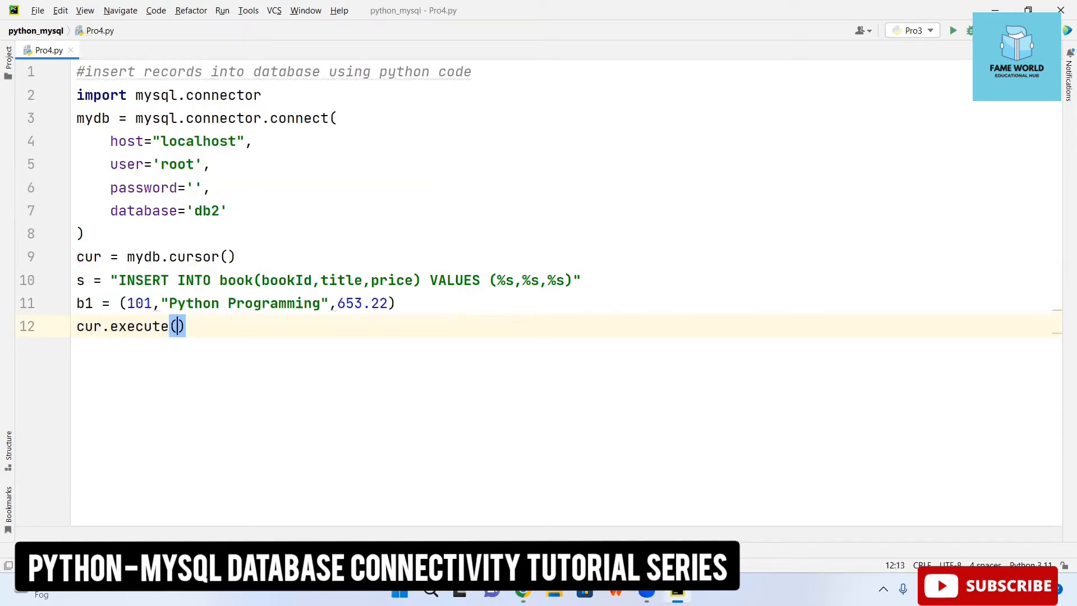
text(s,b1)
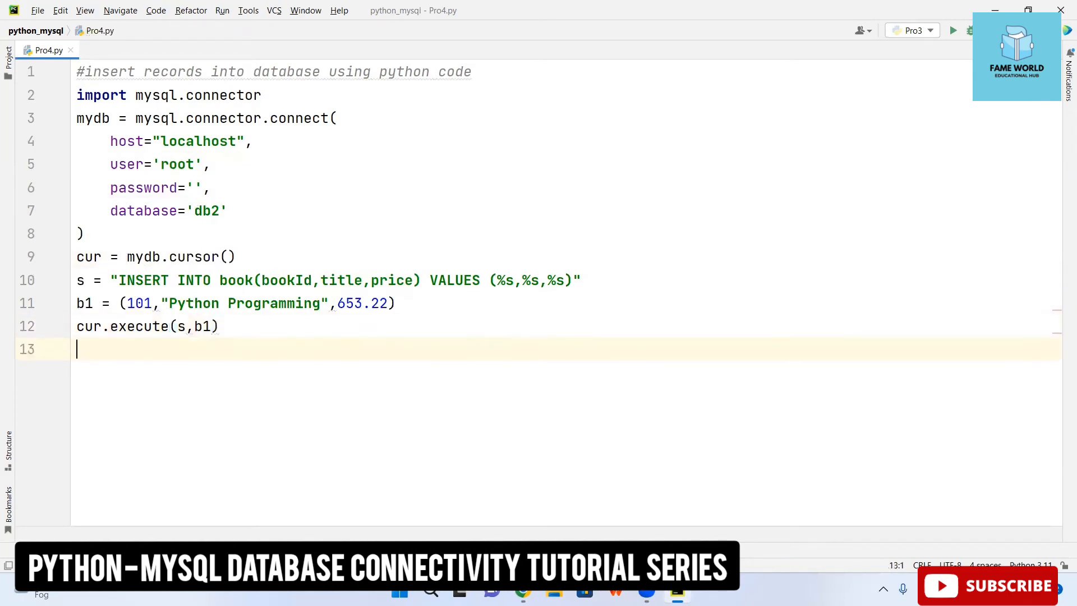
Step: Add mydb.commit() after the execute call and run Pro4
text(my)
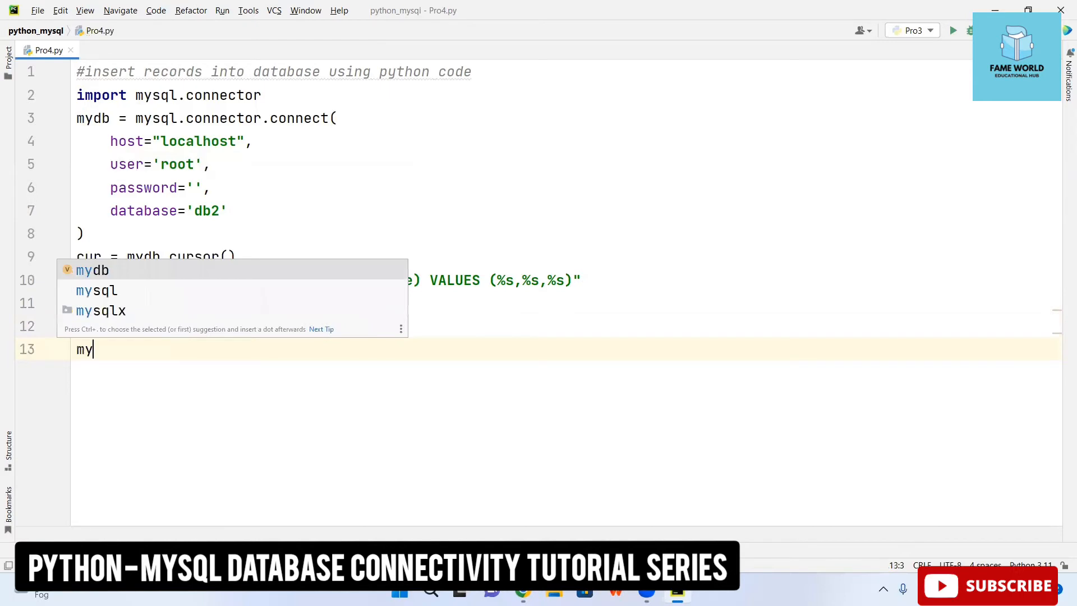
text(db.connect())
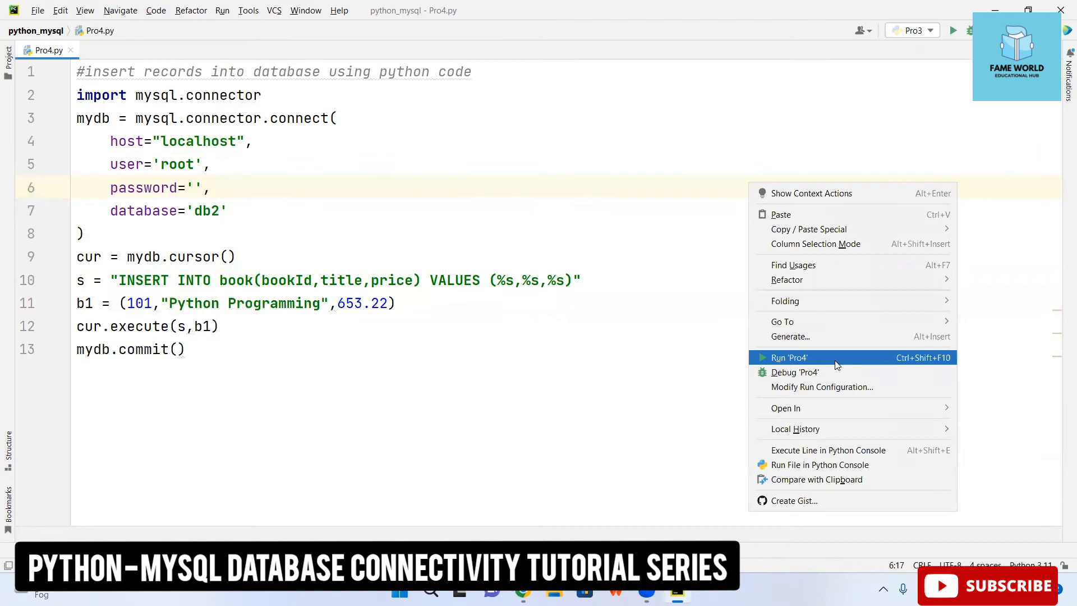
click(788, 357)
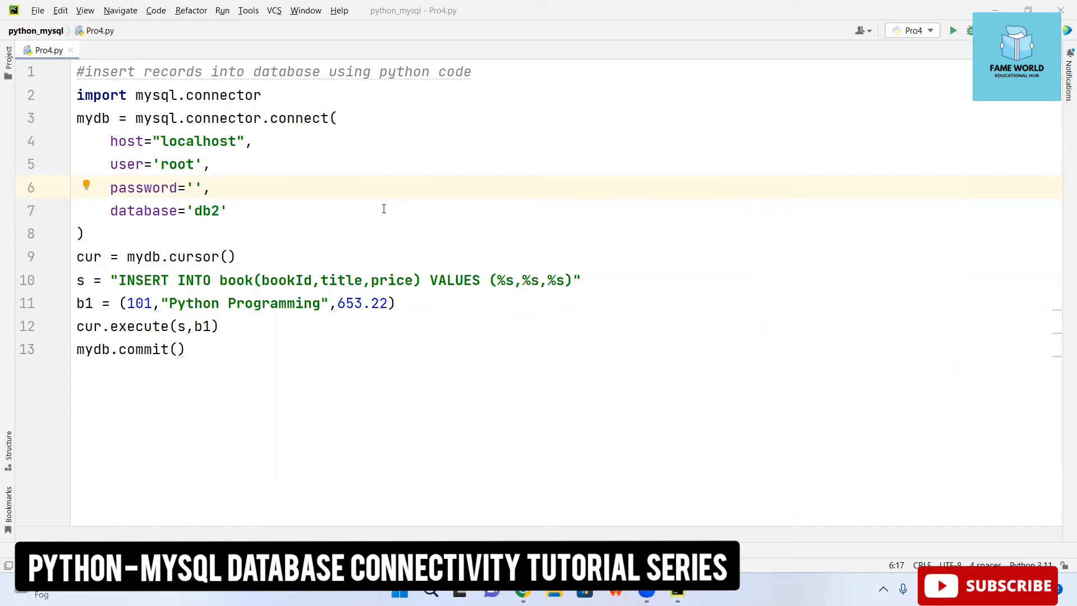
mouse_move(801, 141)
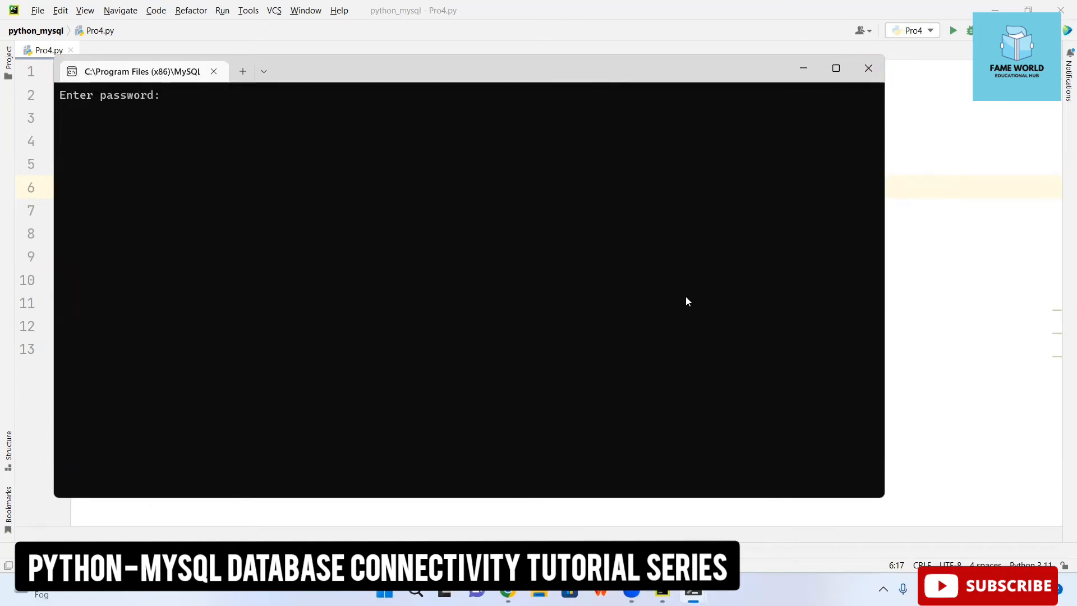
Step: Log in with an empty password, show databases, then use db2 and show its tables
key(enter)
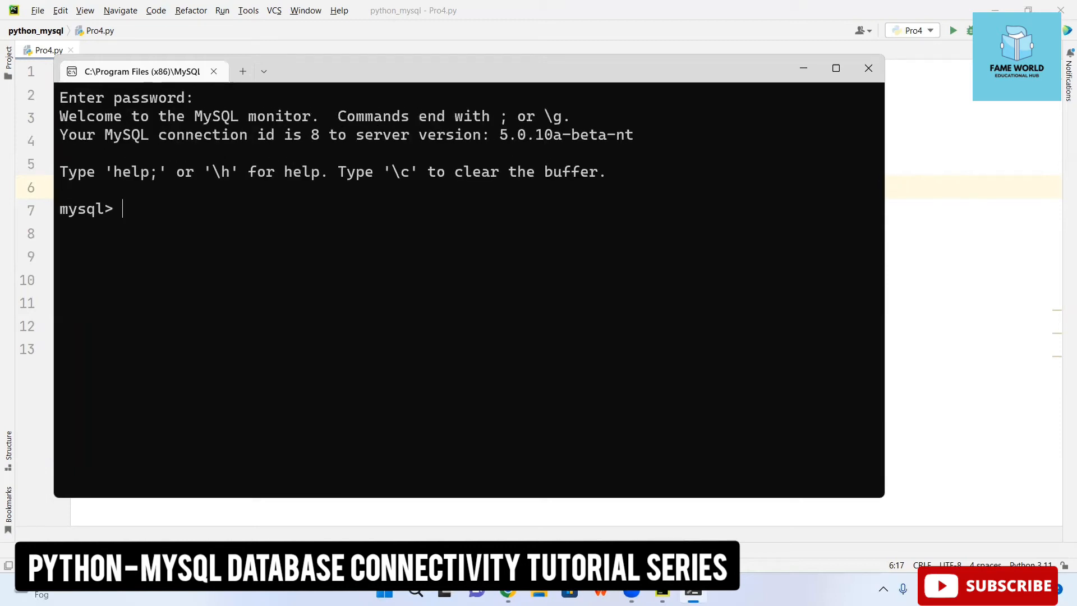
text(show d)
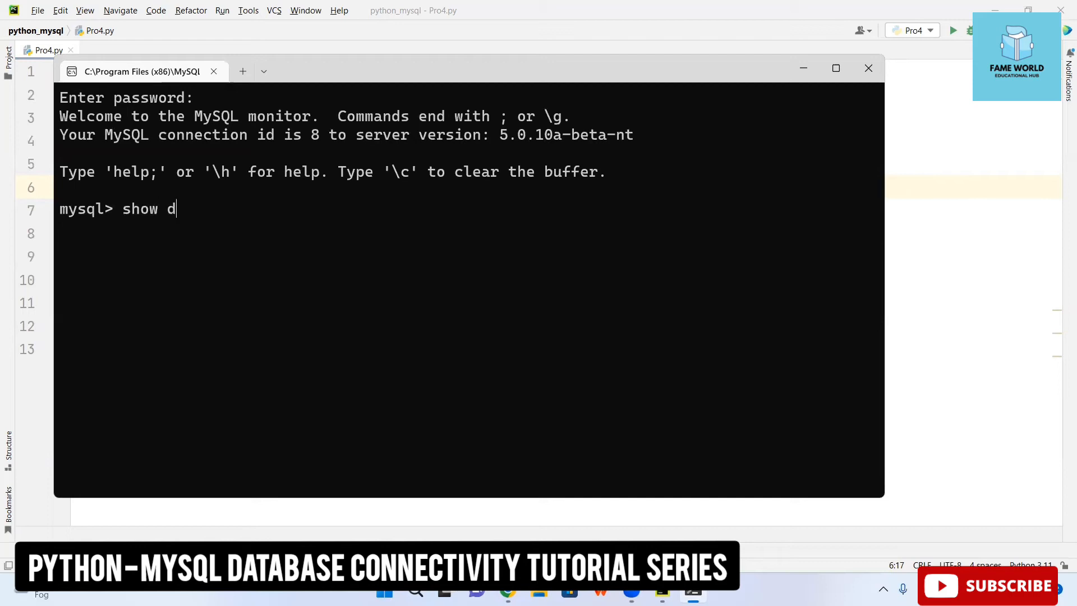
text(atabases;)
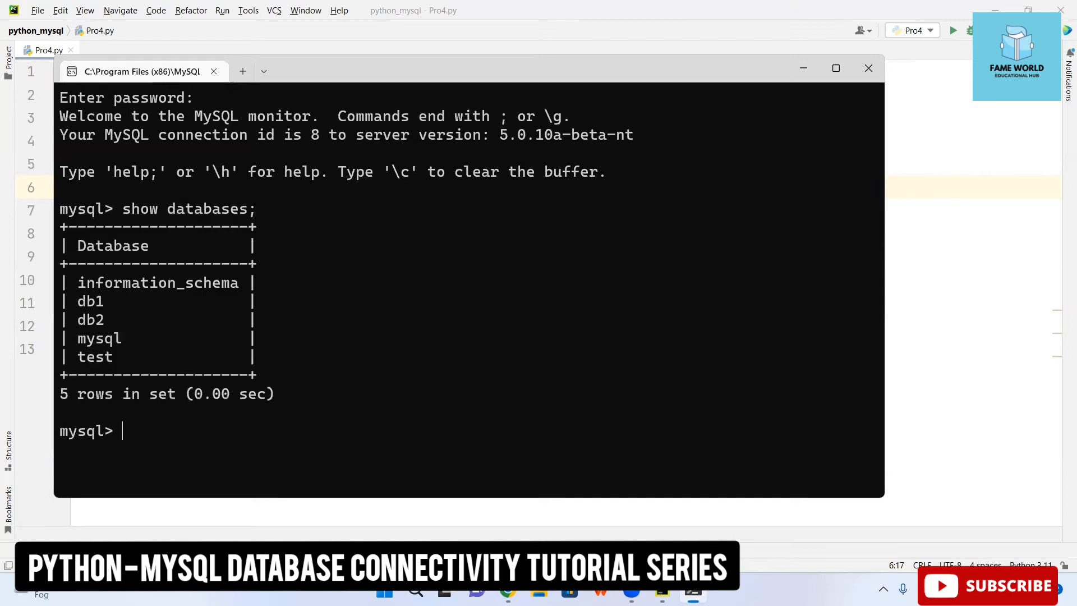
mouse_move(868, 69)
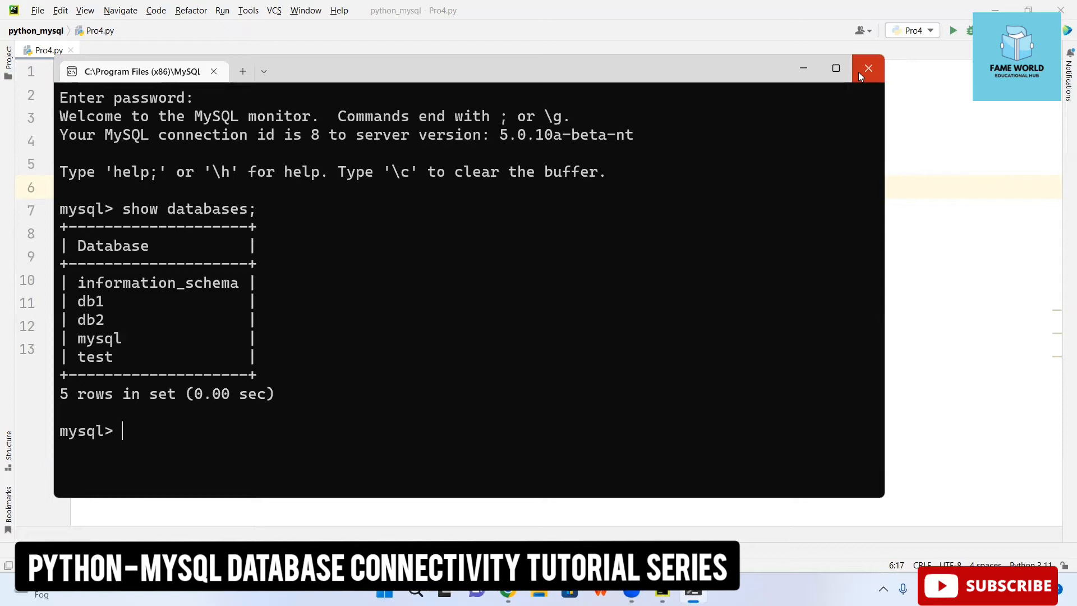
click(835, 67)
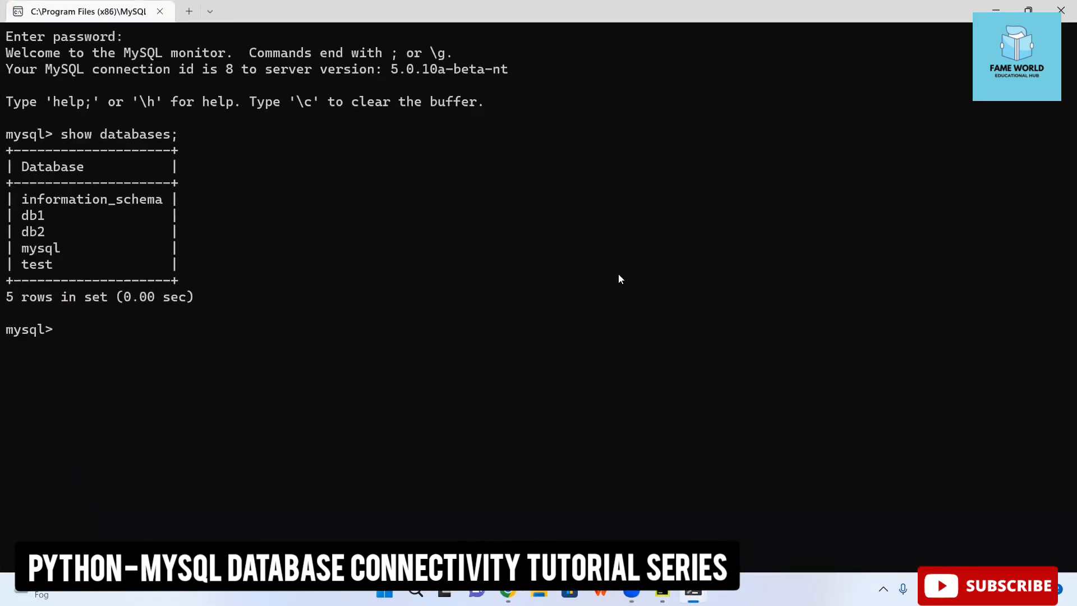
text(use db2;)
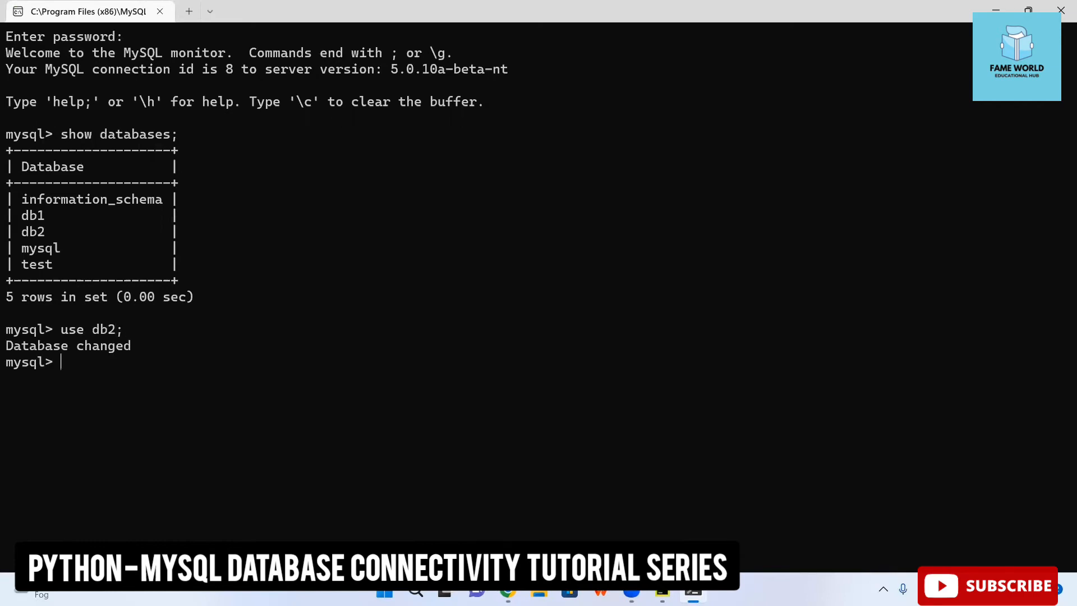
text(show tables;)
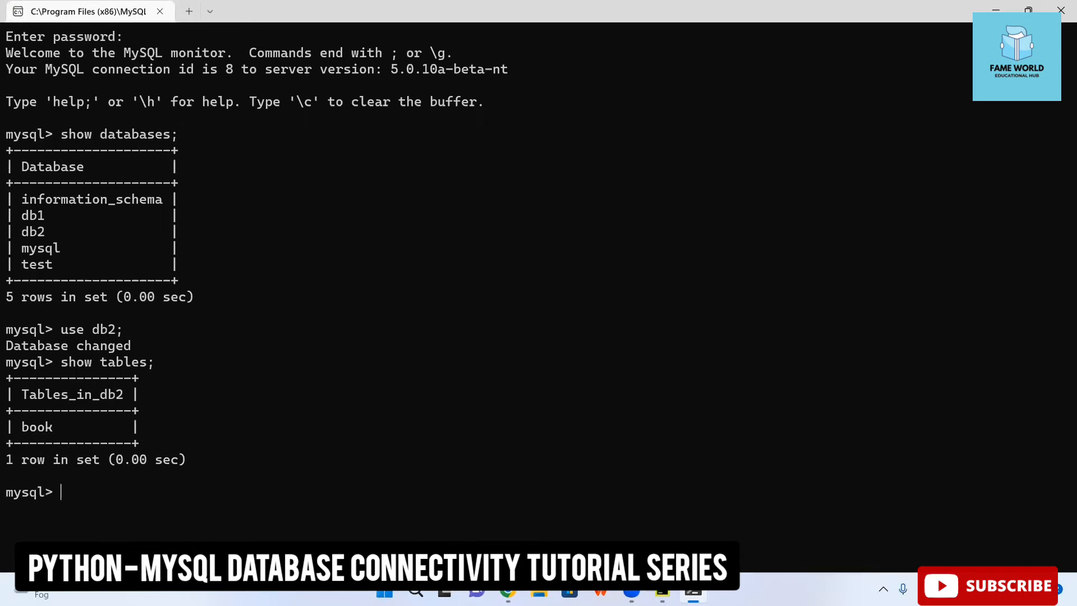
text(desk)
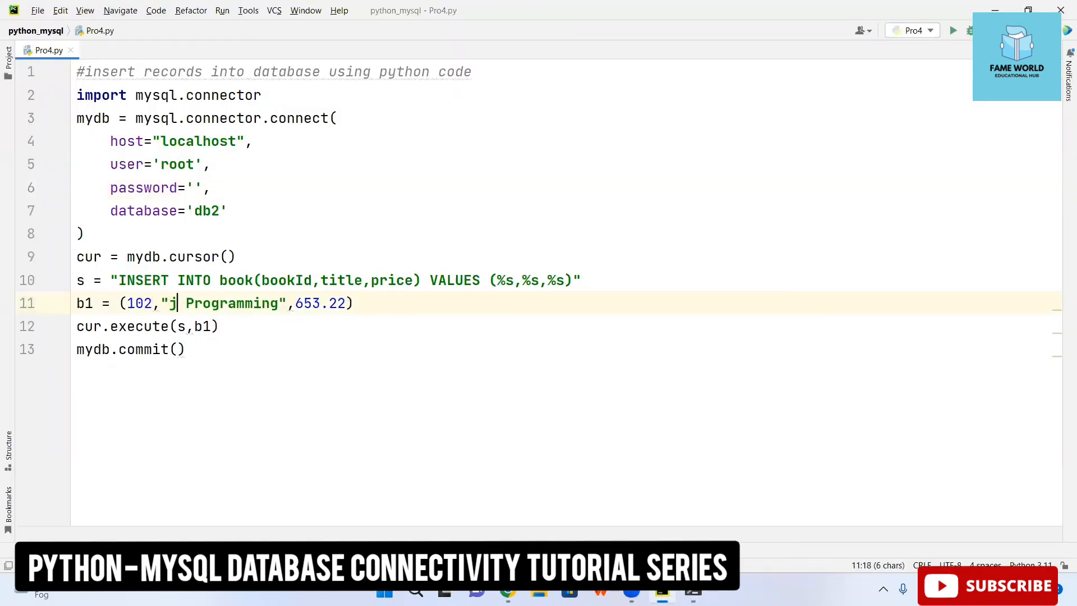
Step: Change b1 to (102,"Java Programming",453), run Pro4, and return to the editor
text(ava)
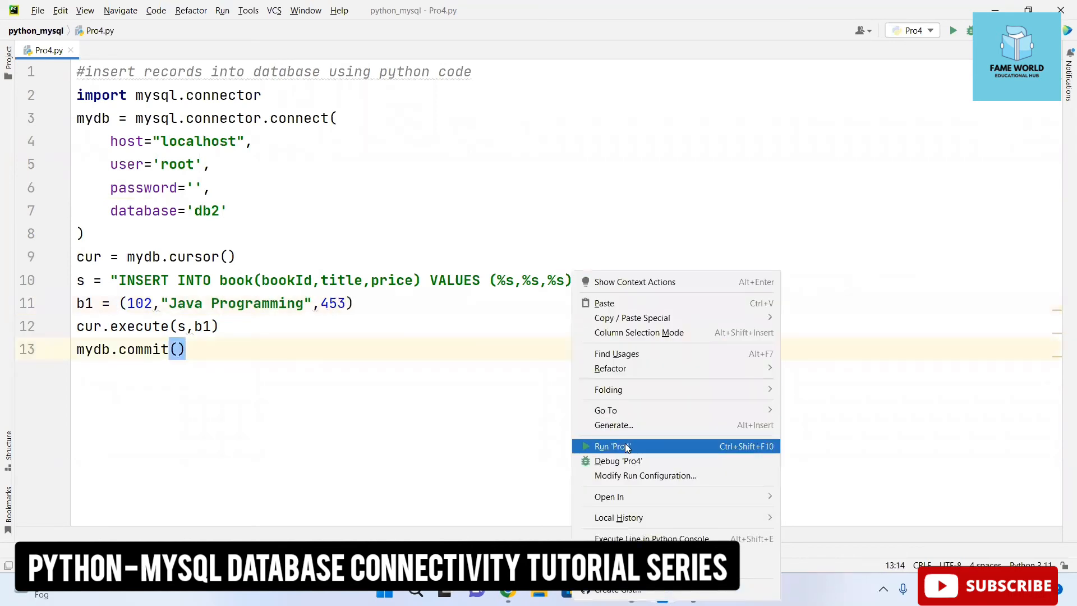
click(612, 445)
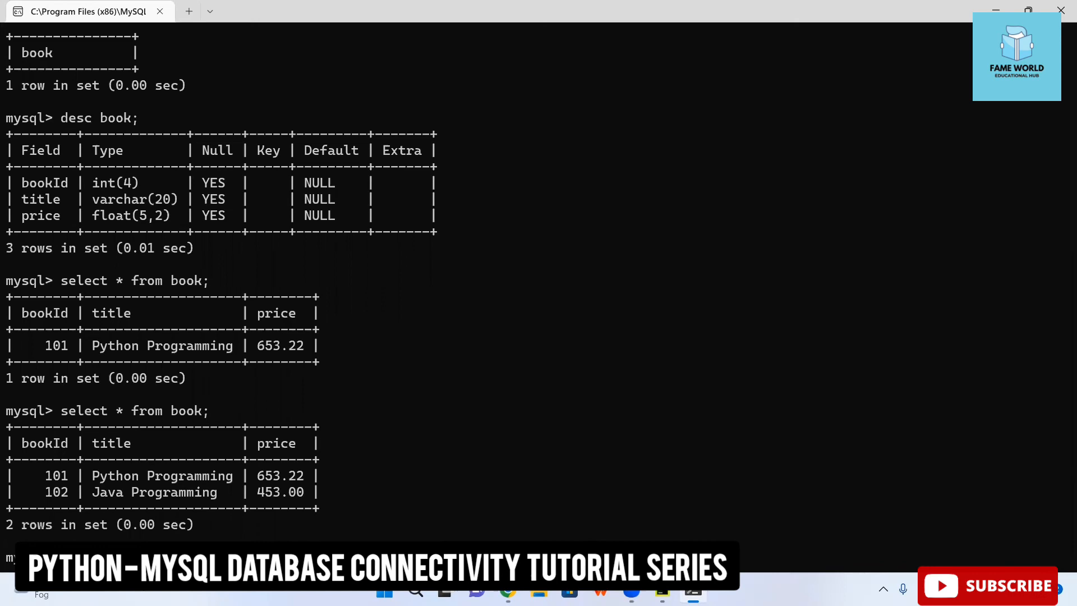
key(alt+tab)
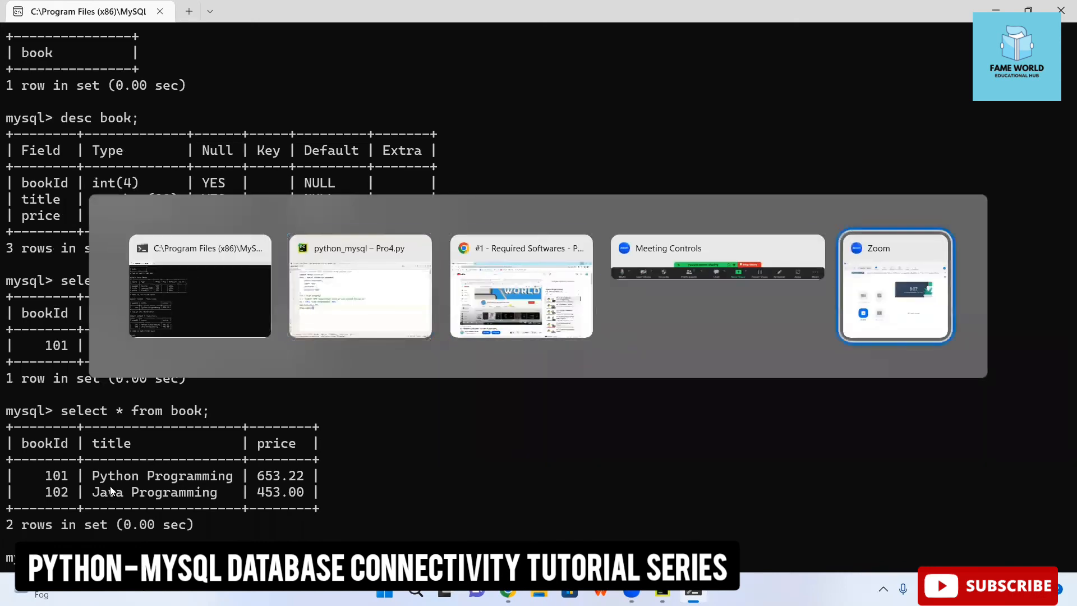
click(359, 287)
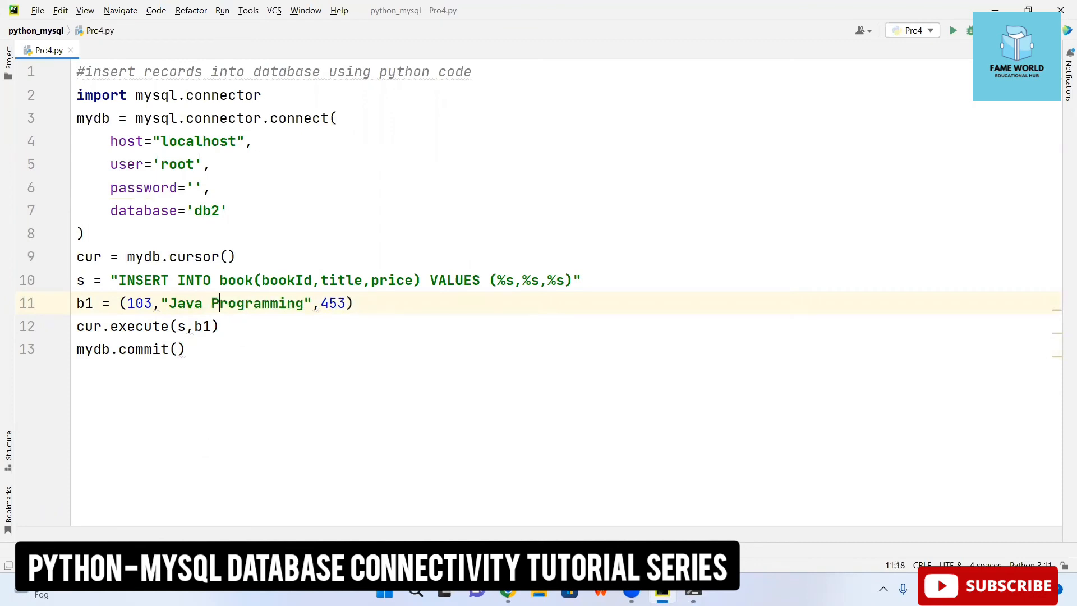
Step: Change the record to book 103 'Ruby Programming' priced 723 and run Pro4
double_click(184, 303)
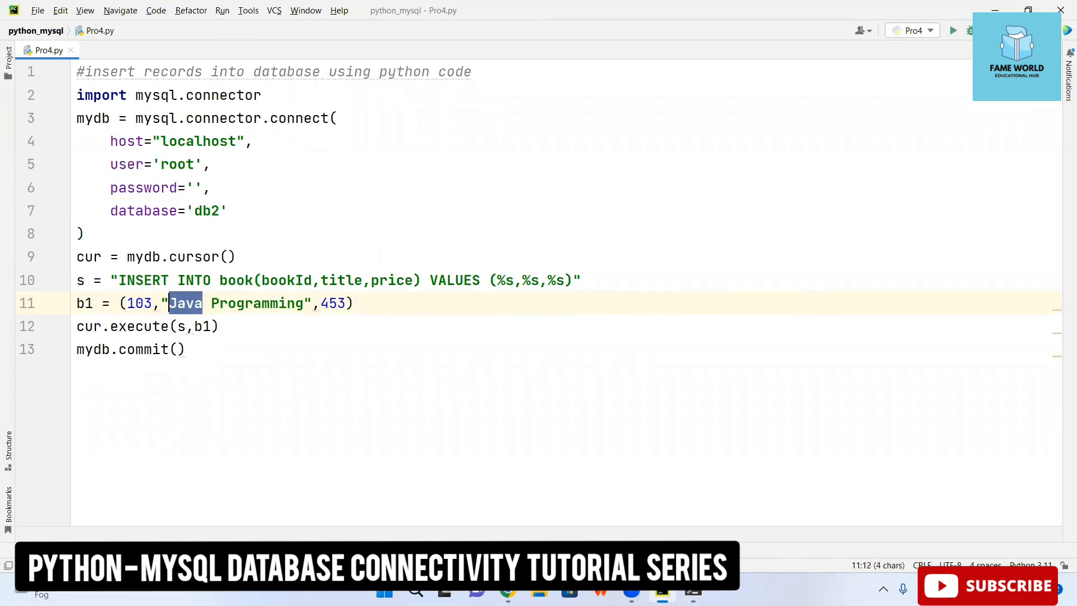
text(R)
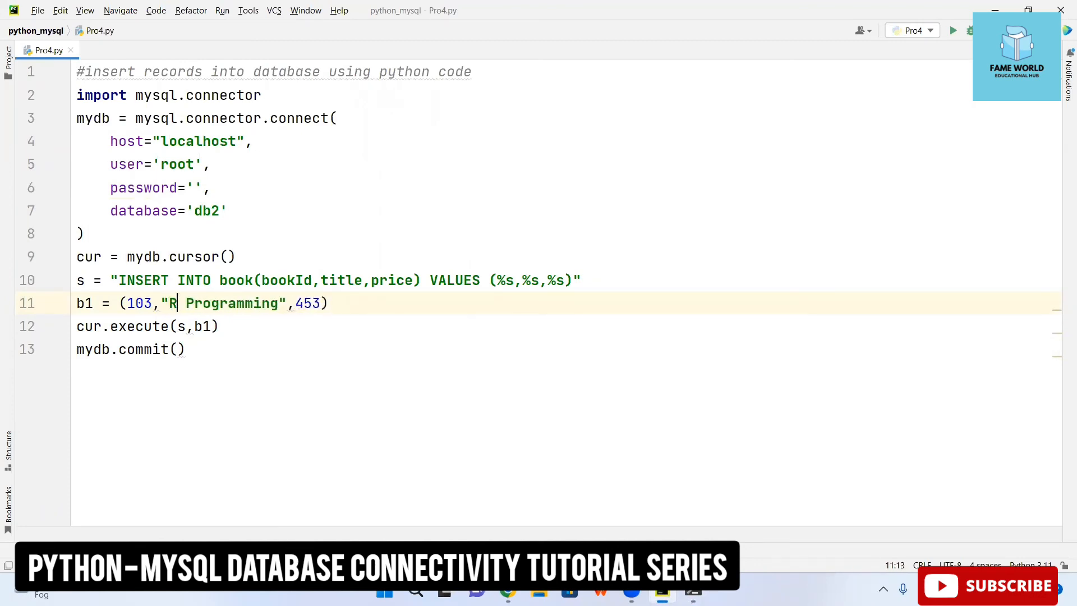
text(uby)
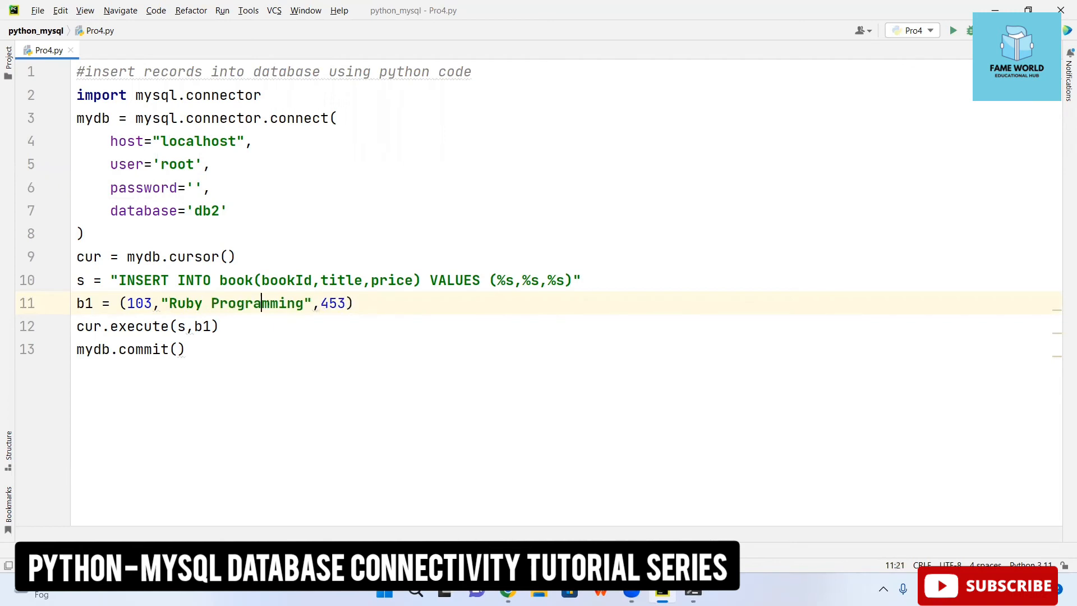
text(72)
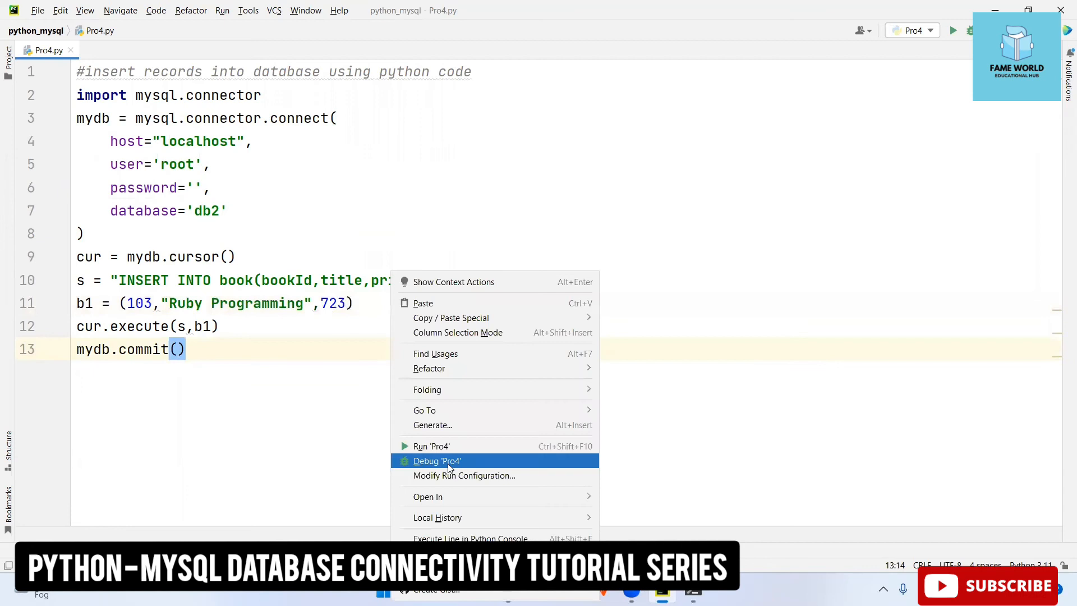
click(431, 446)
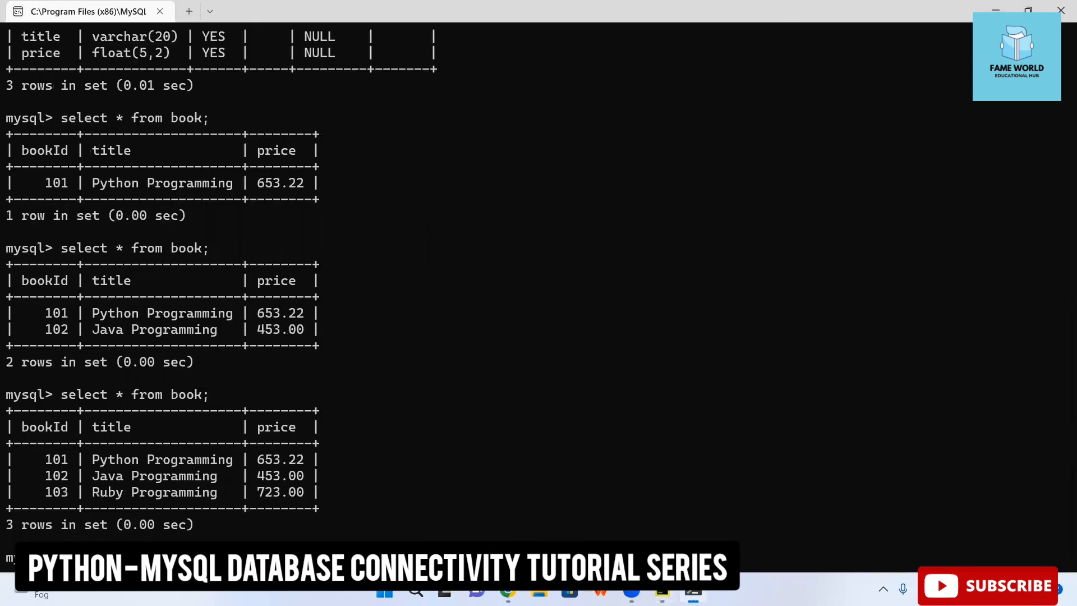
mouse_move(729, 131)
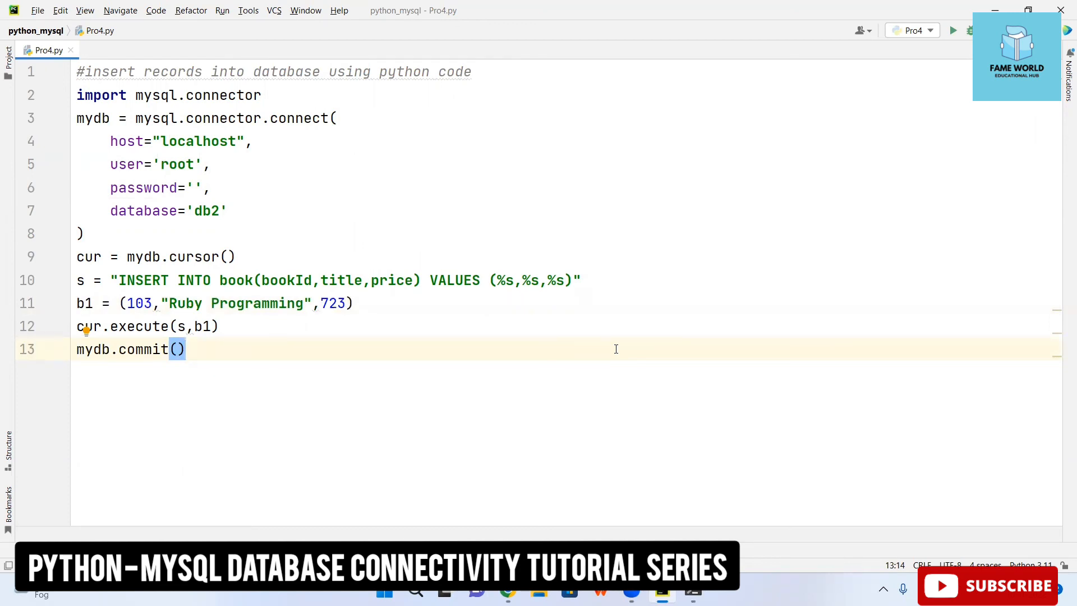
mouse_move(589, 515)
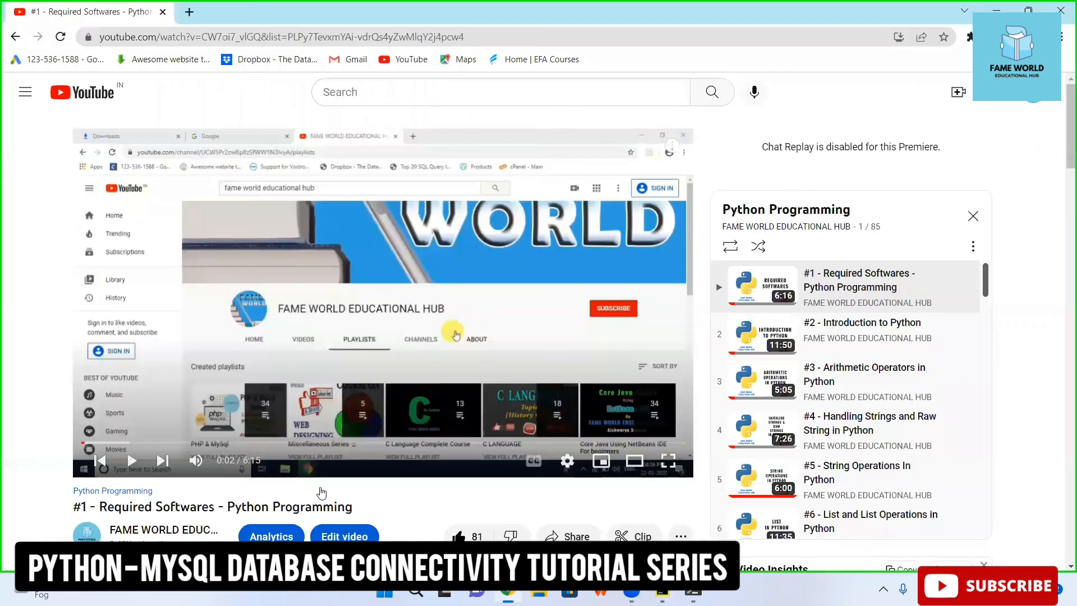
Step: Open the YouTube channel page behind the Python Programming playlist
click(163, 529)
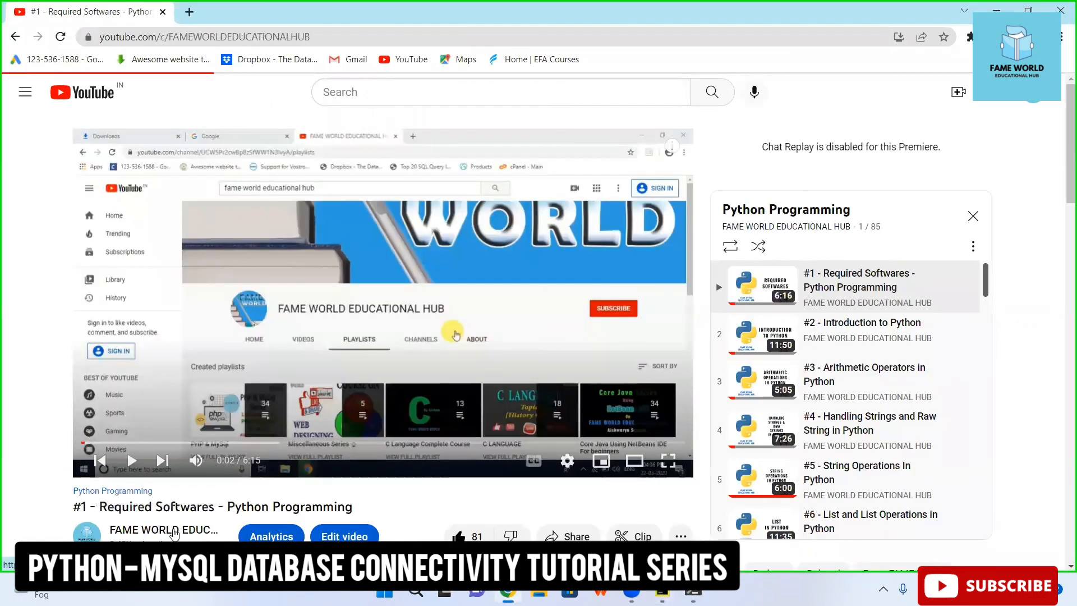